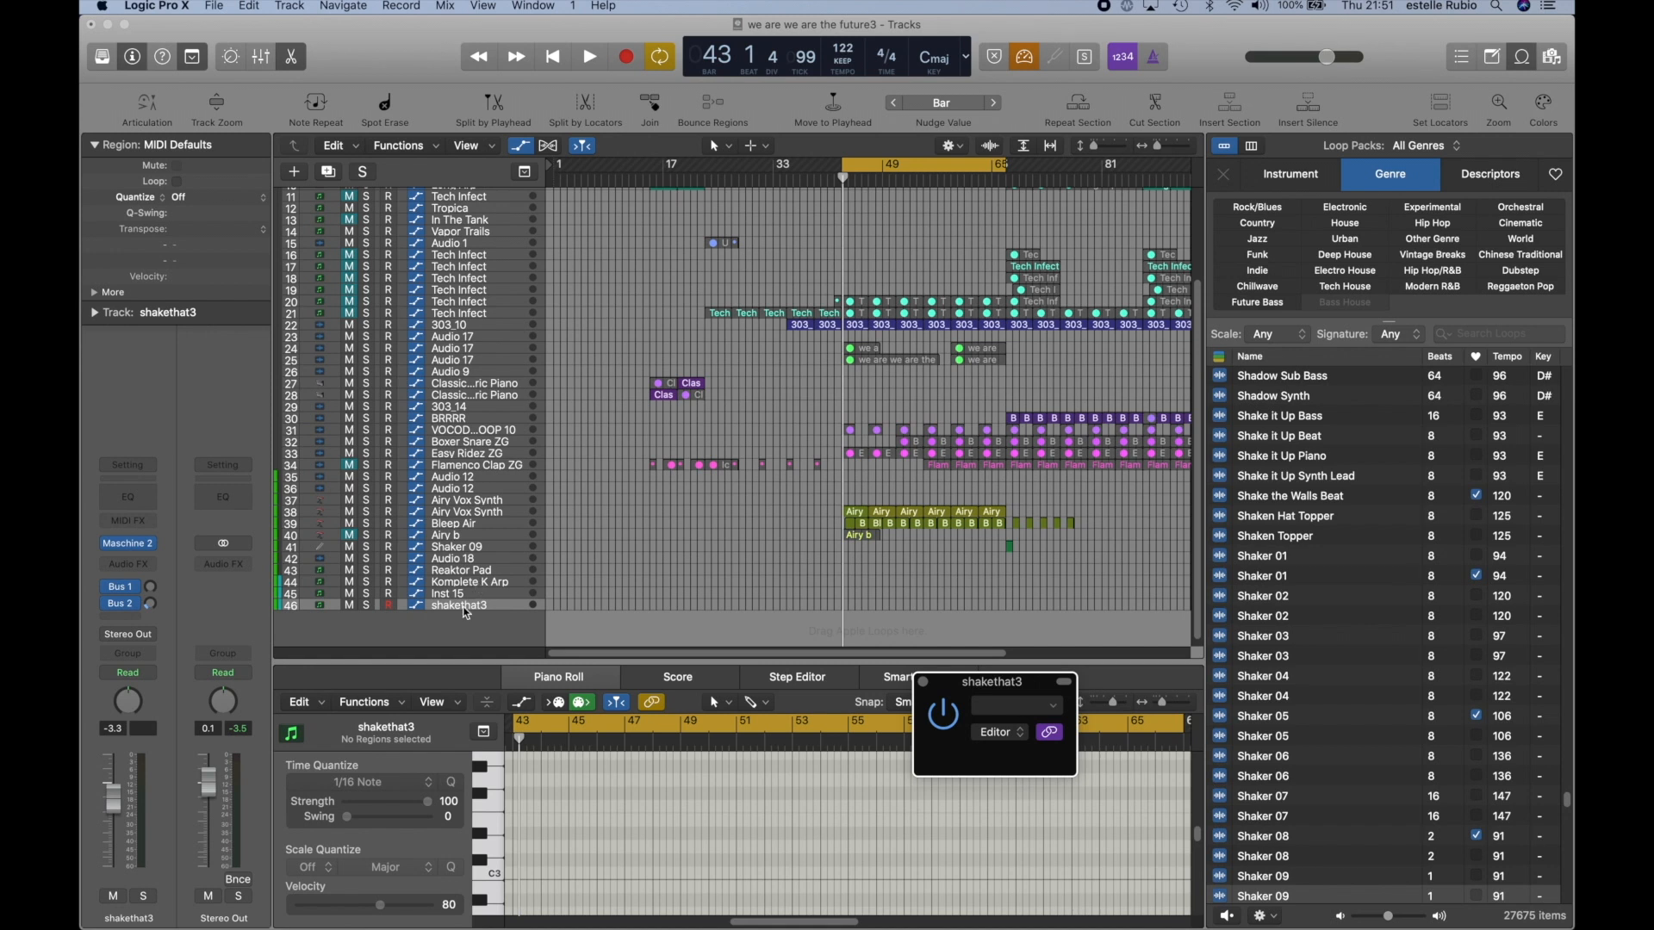
mouse_move(465, 624)
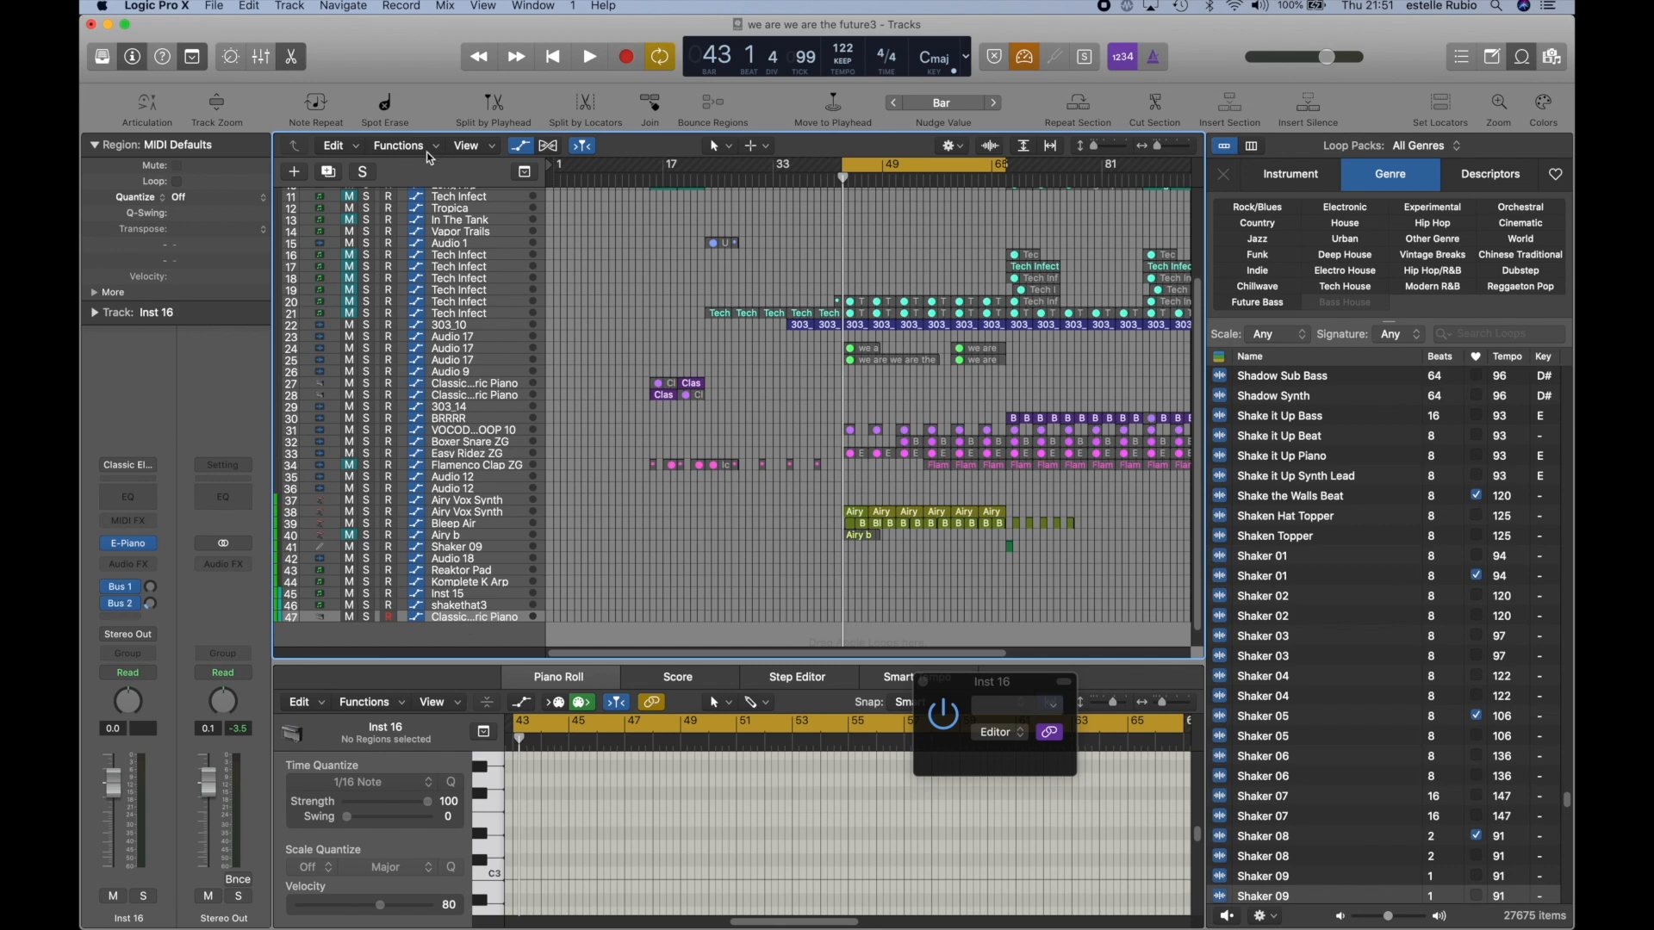
Step: Reopen the New Tracks dialog and dismiss it without adding another track
left_click(295, 171)
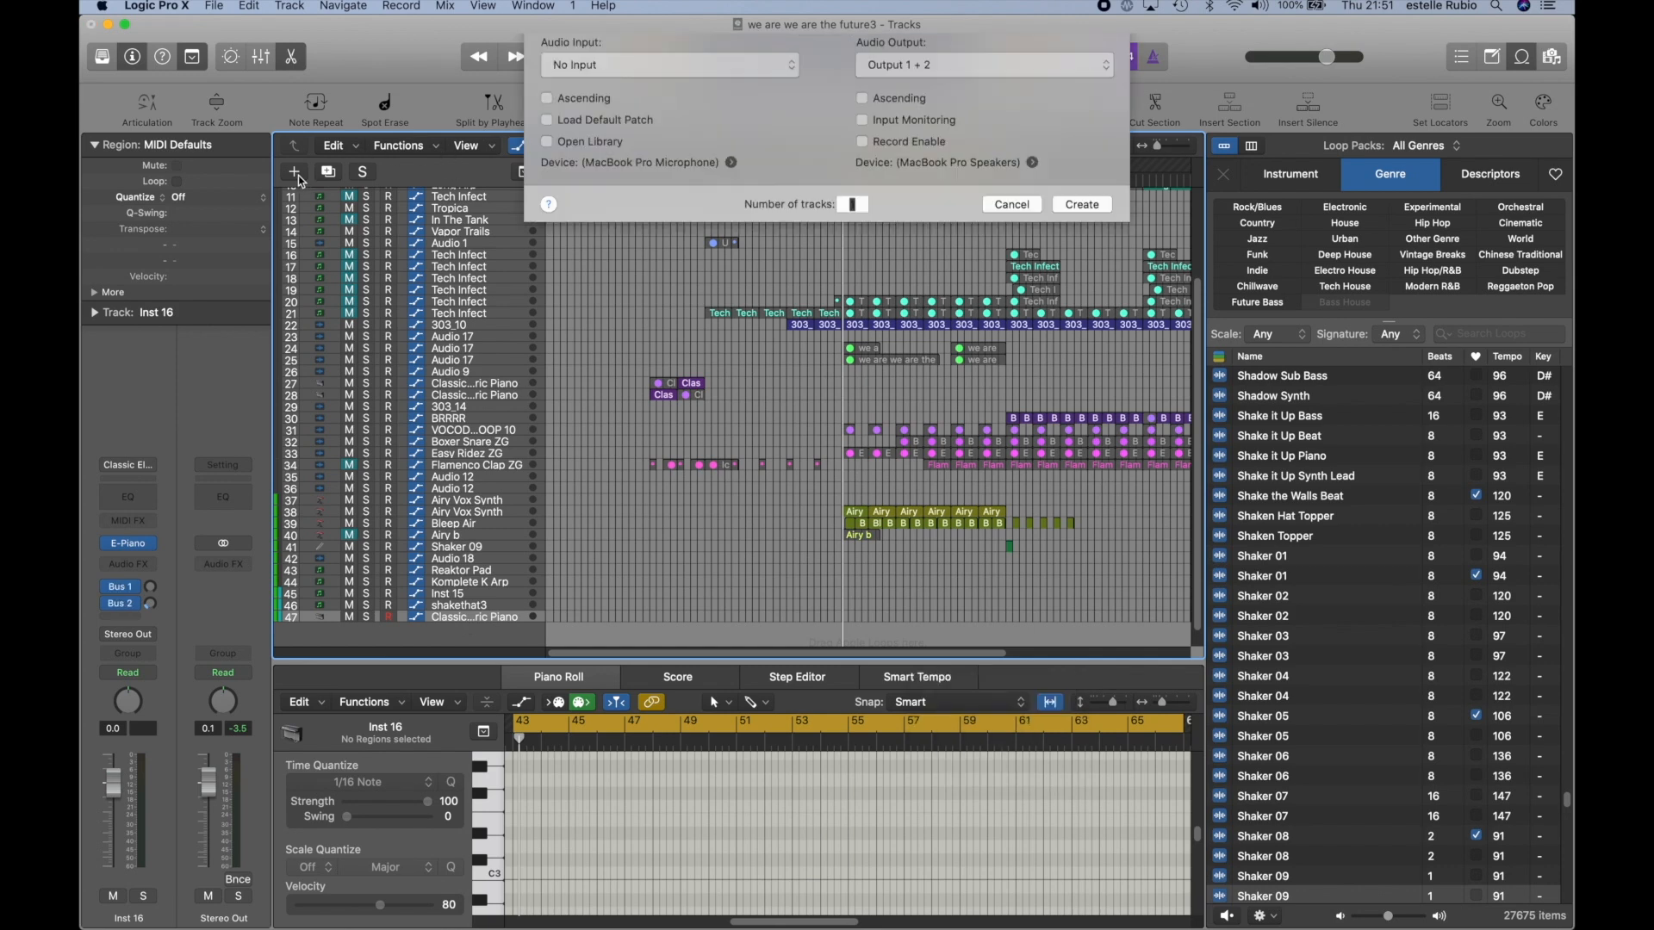
left_click(1010, 203)
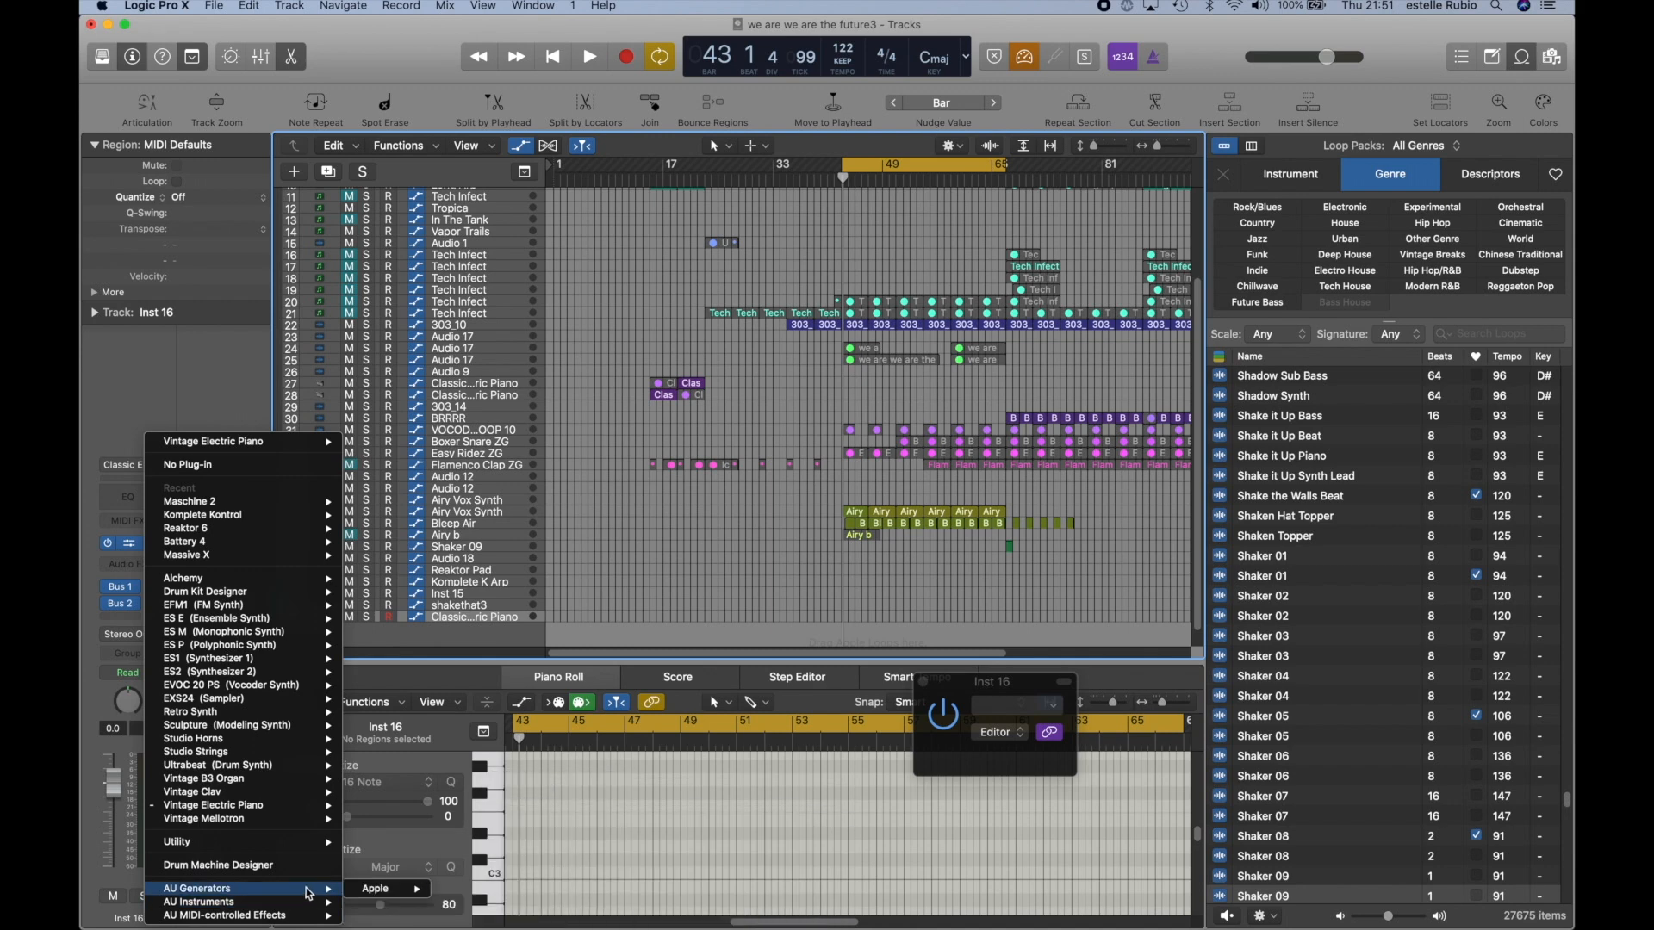
mouse_move(198, 902)
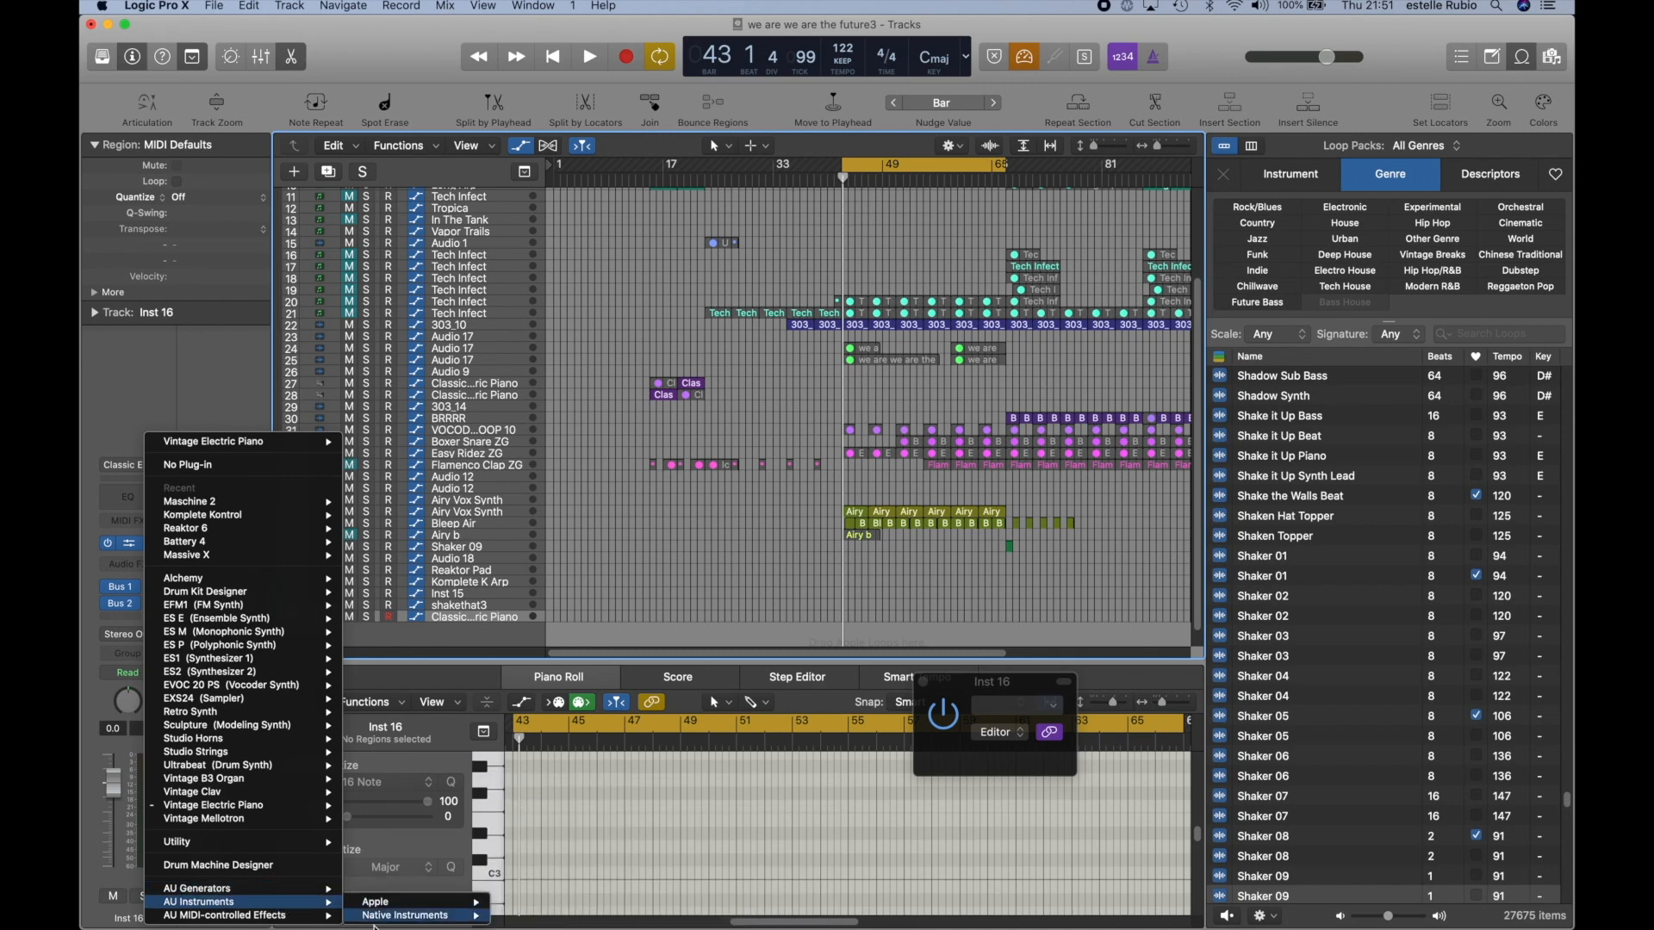
mouse_move(404, 915)
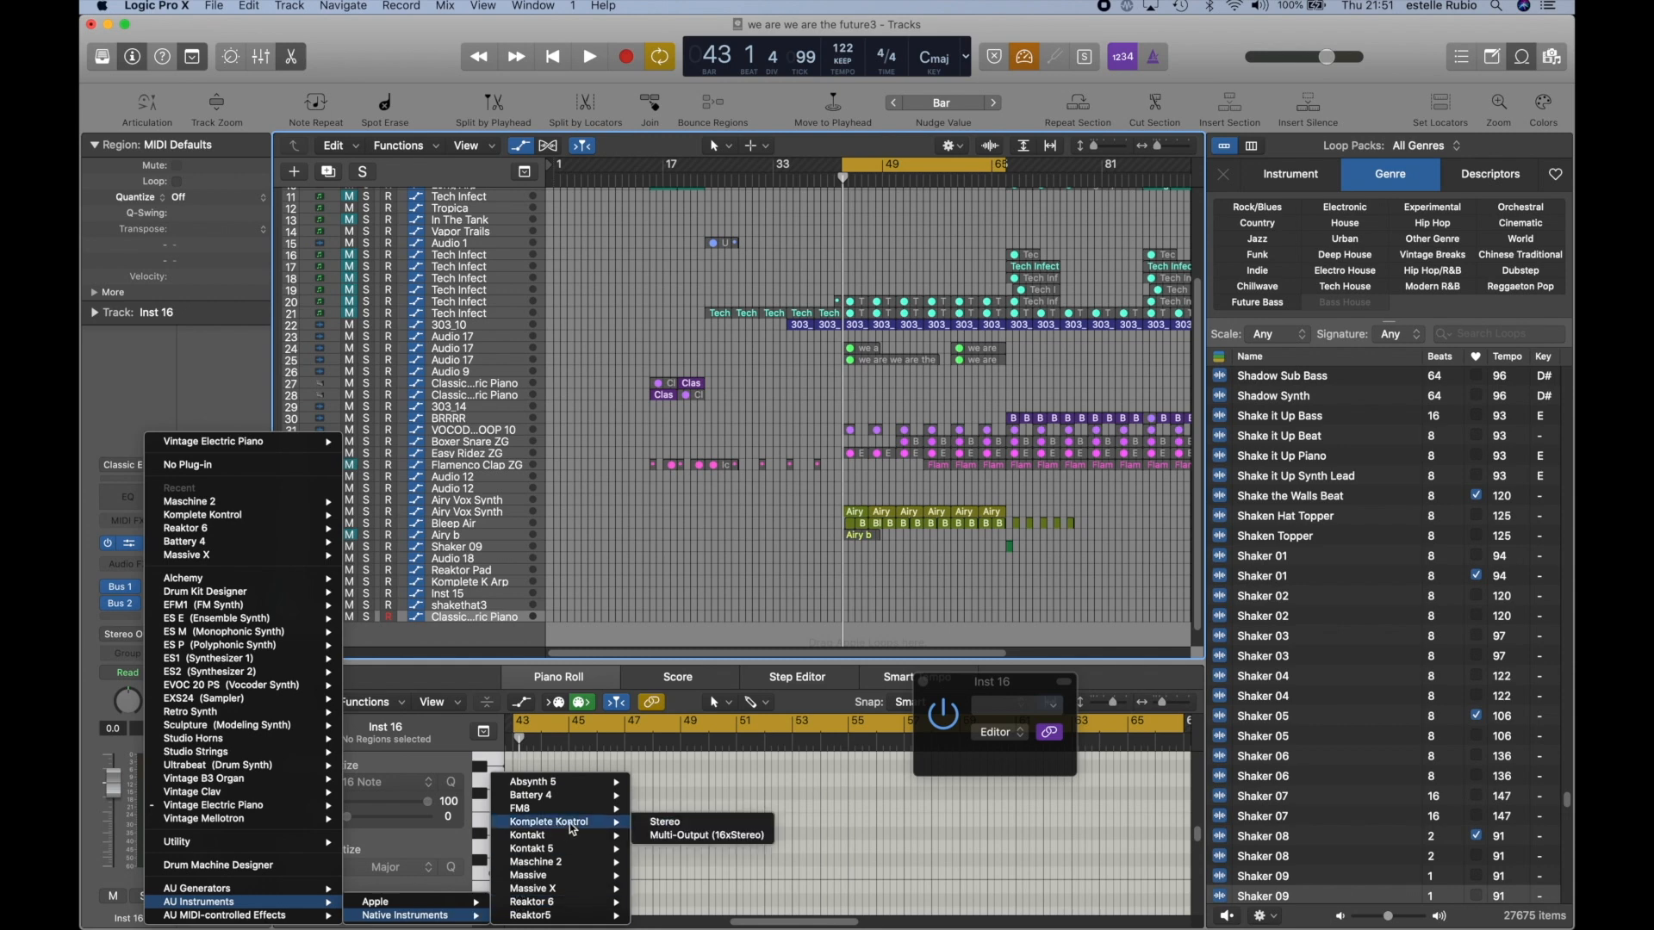
Step: Load AU Instruments > Native Instruments > Komplete Kontrol > Stereo into Inst 16's instrument slot
left_click(663, 823)
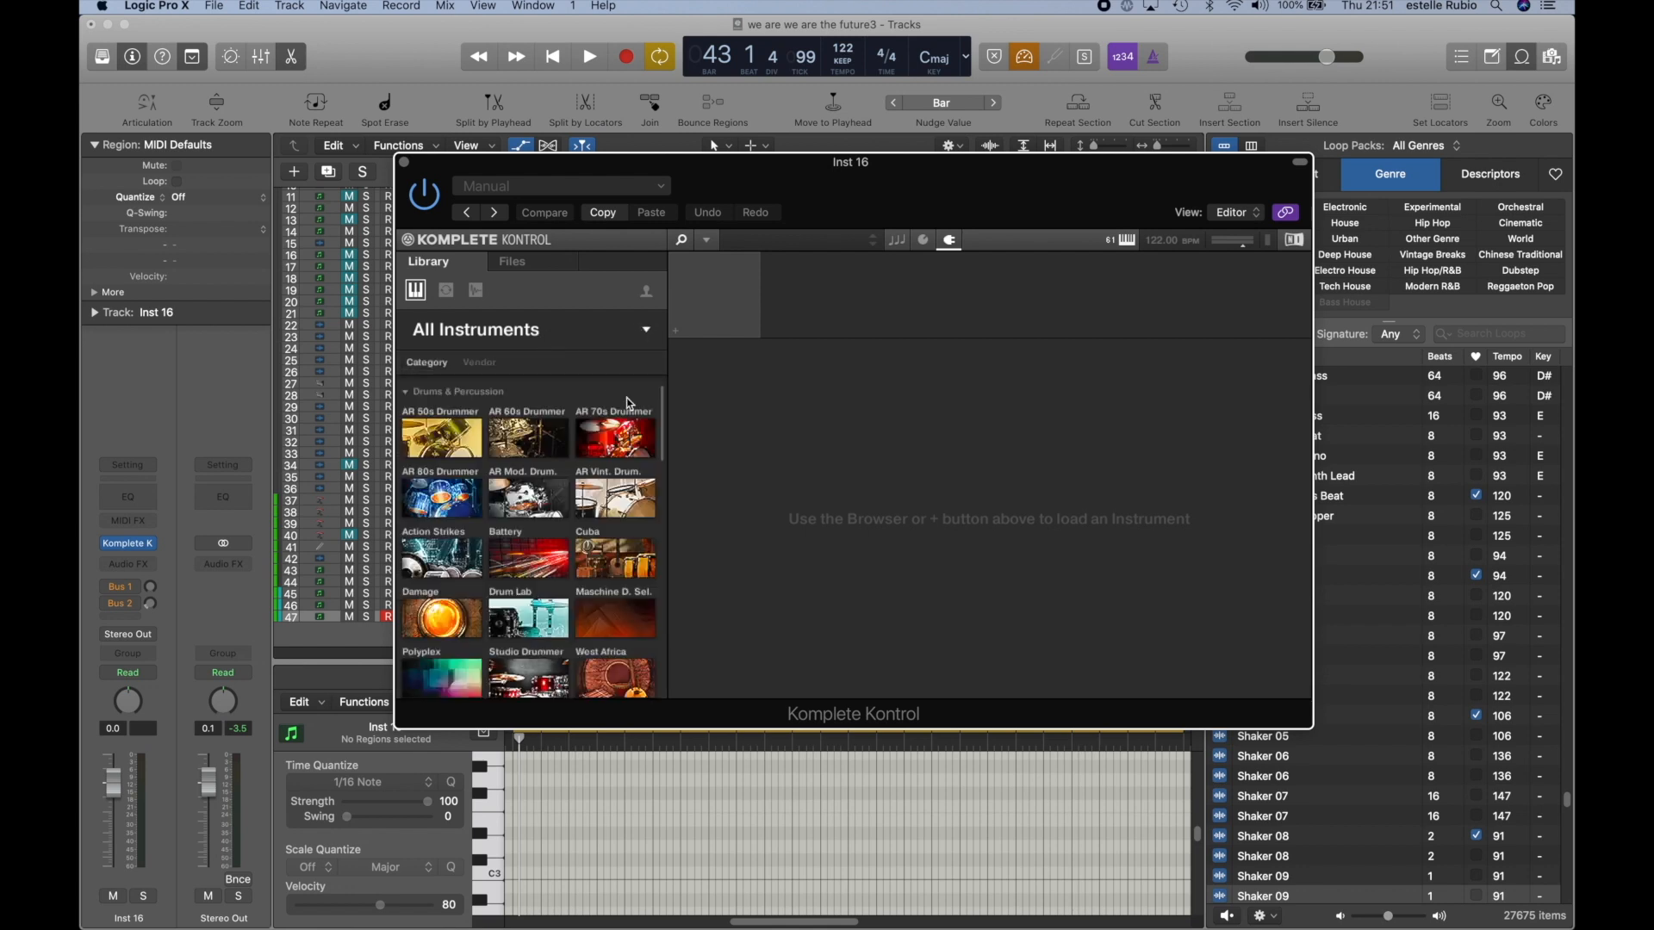
scroll("down", 3)
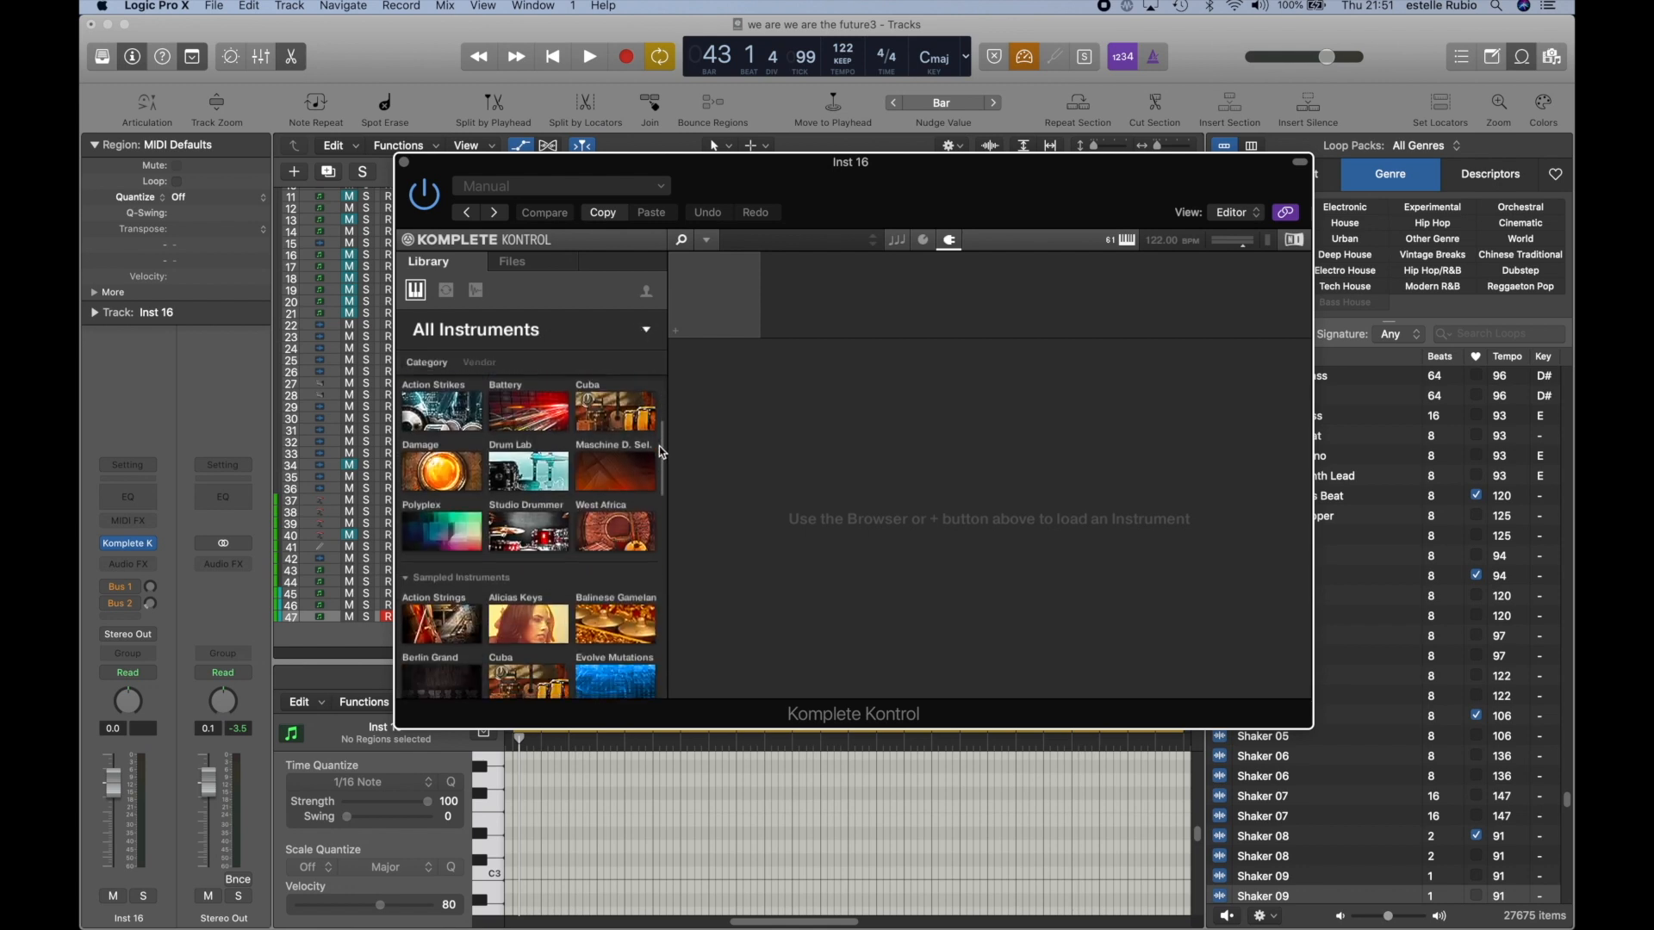
scroll("down", 3)
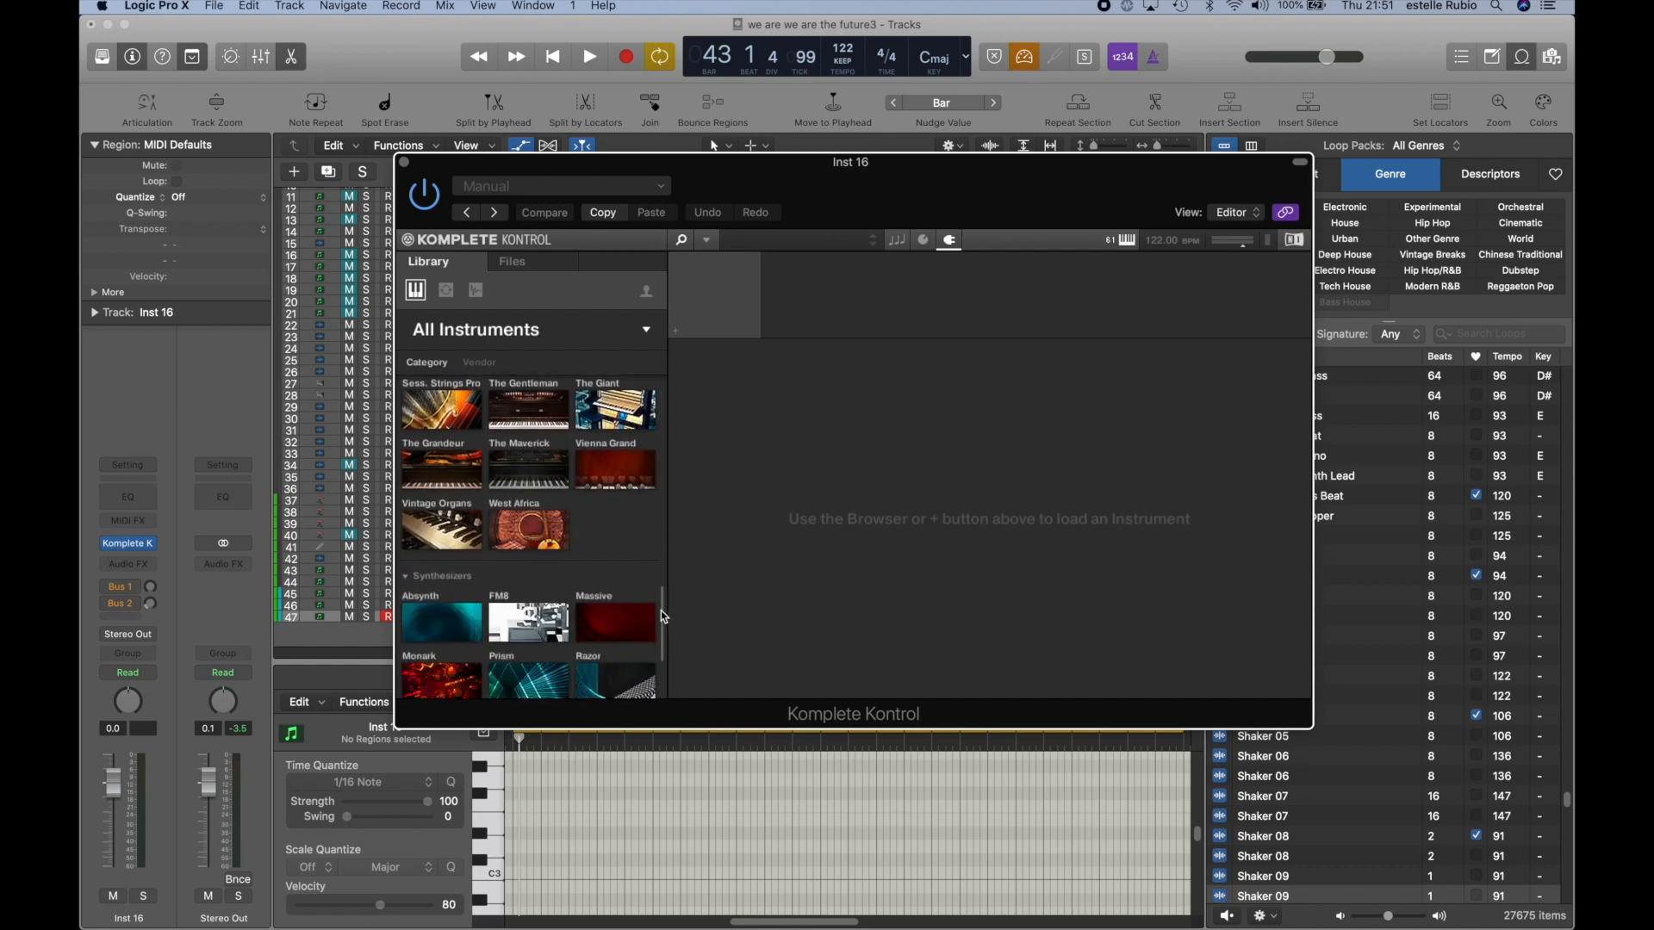
scroll("down", 3)
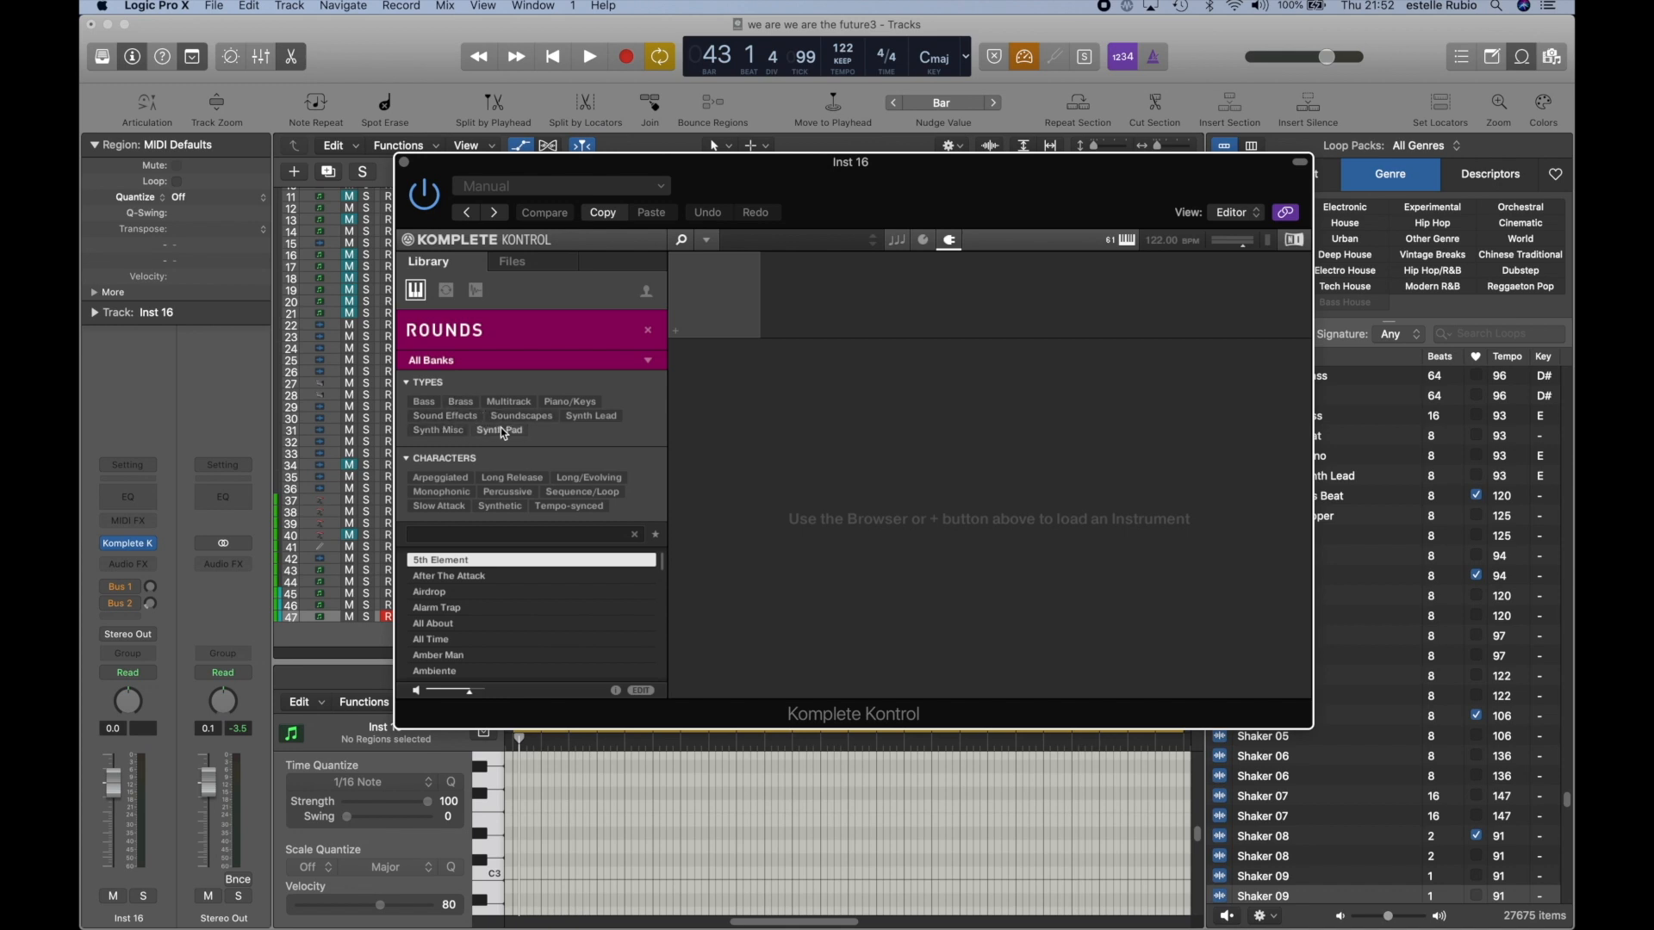
Step: Filter the Rounds library presets to Synth Pad type, then narrow to Deep Pad
left_click(499, 431)
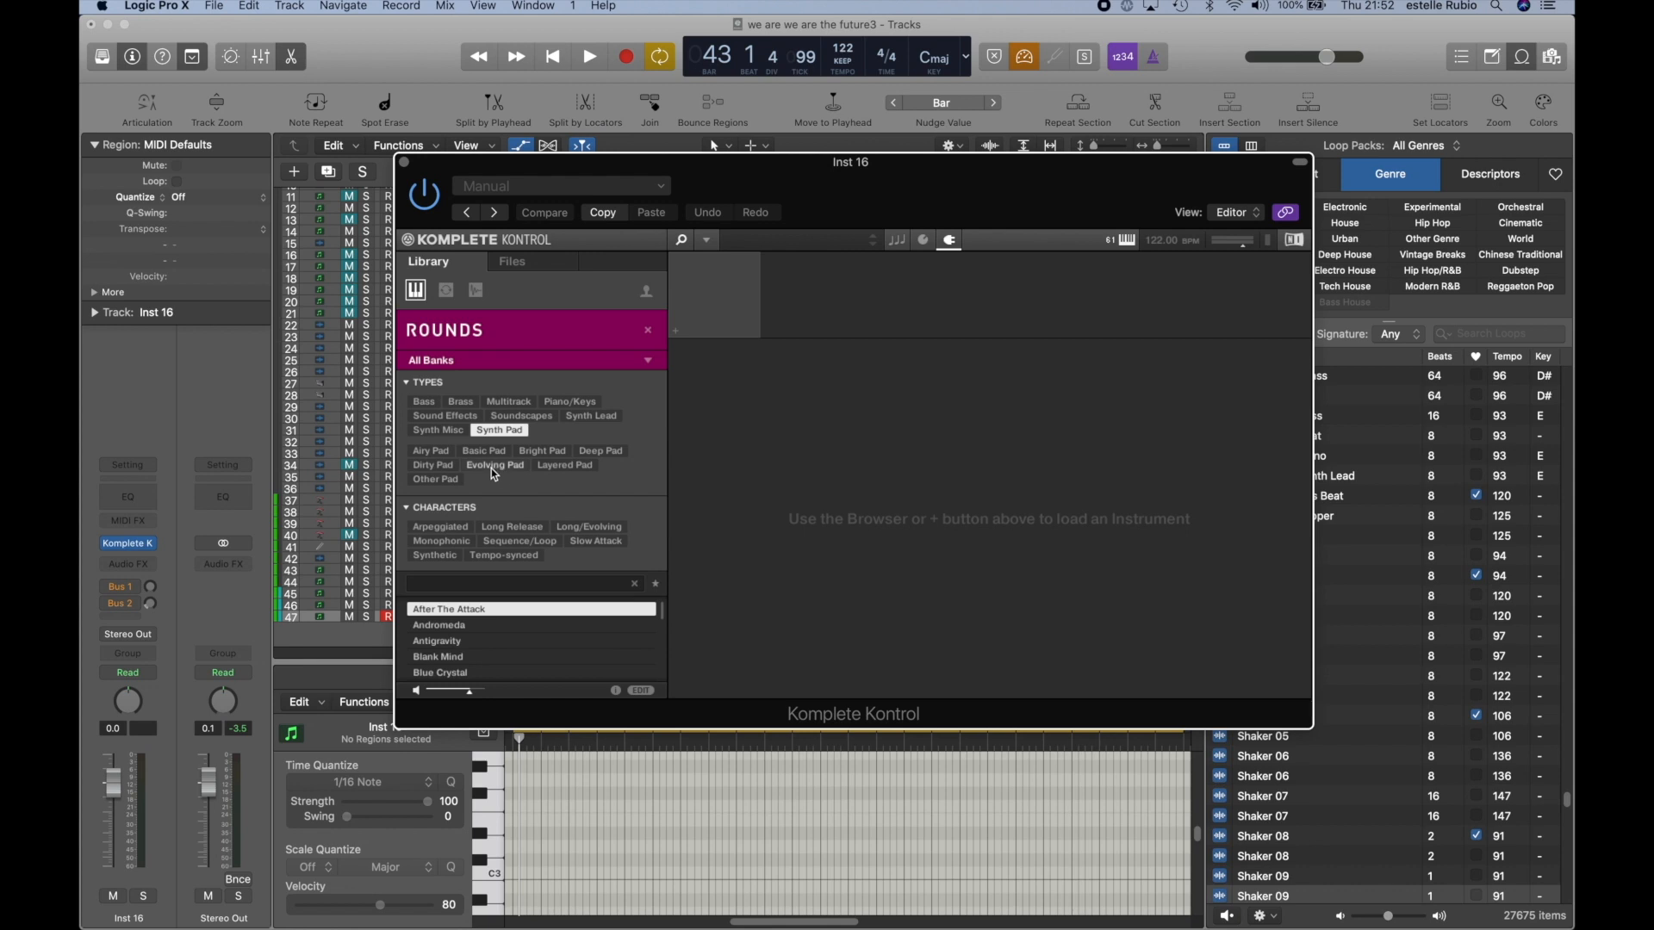
left_click(600, 455)
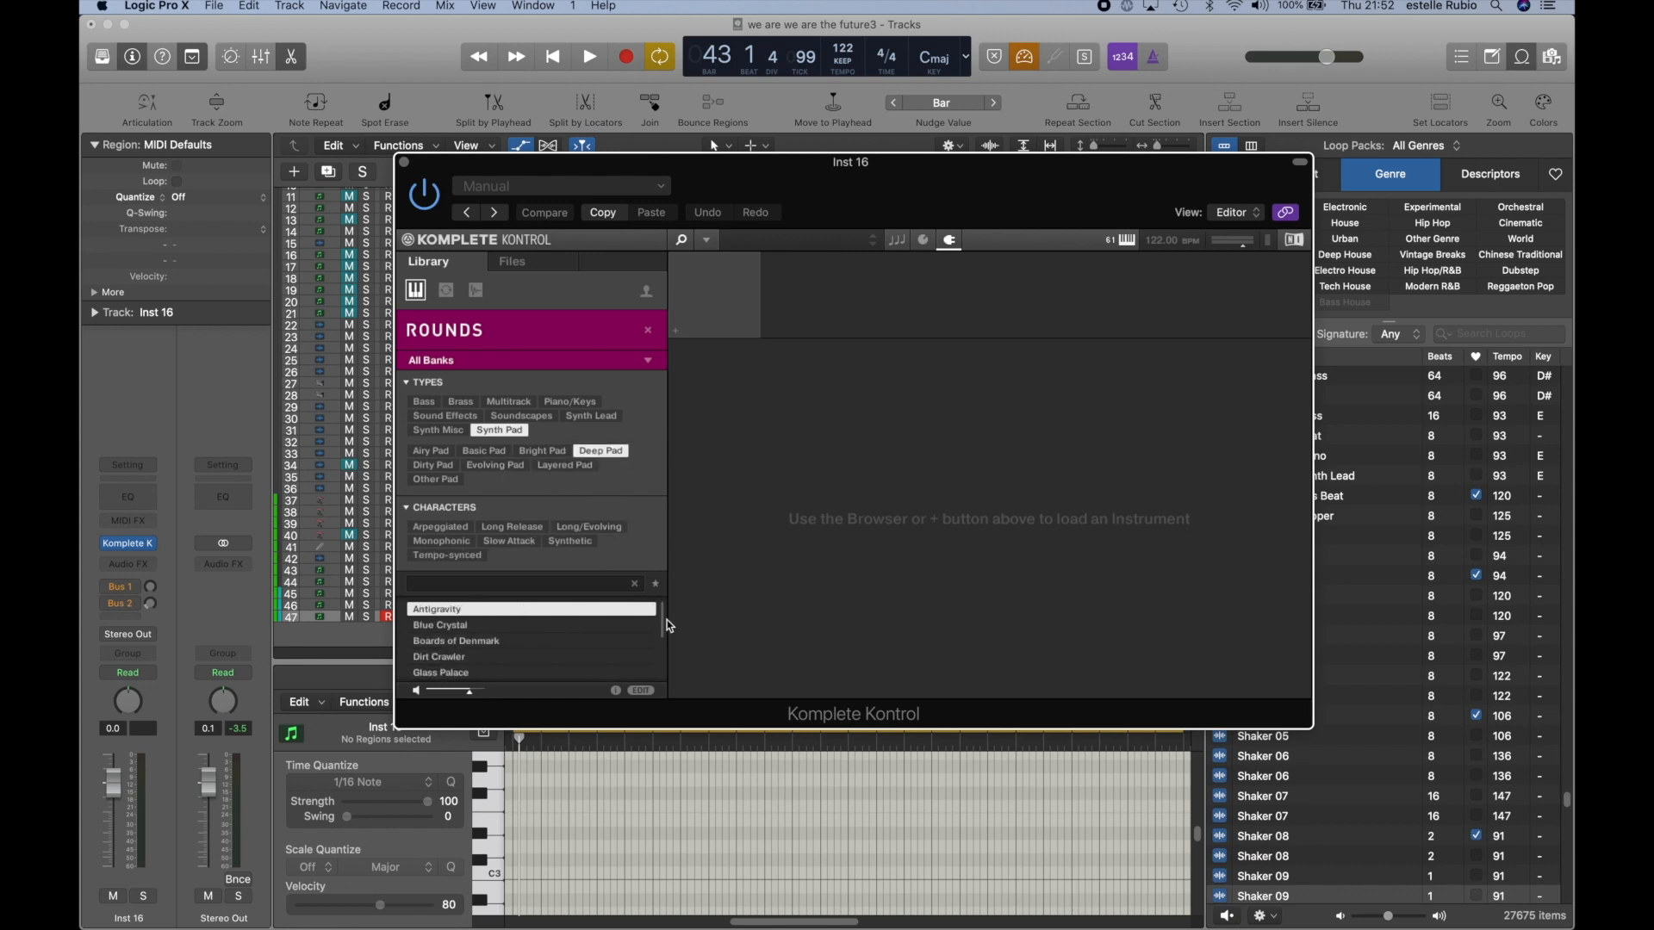
mouse_move(663, 621)
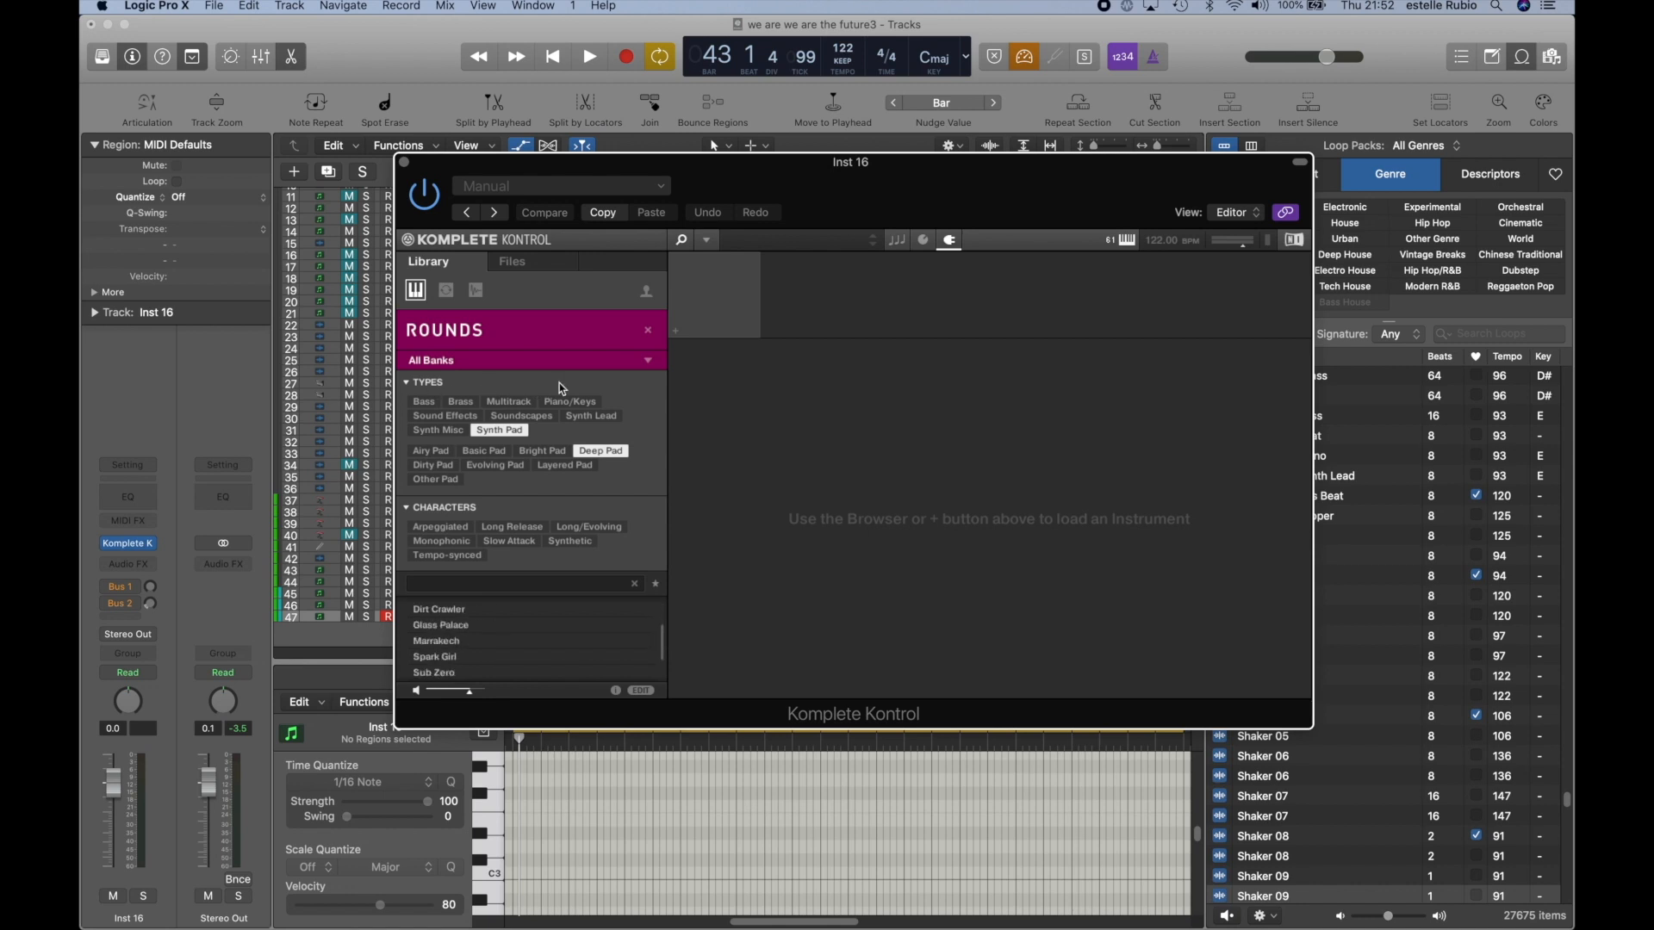
mouse_move(592, 497)
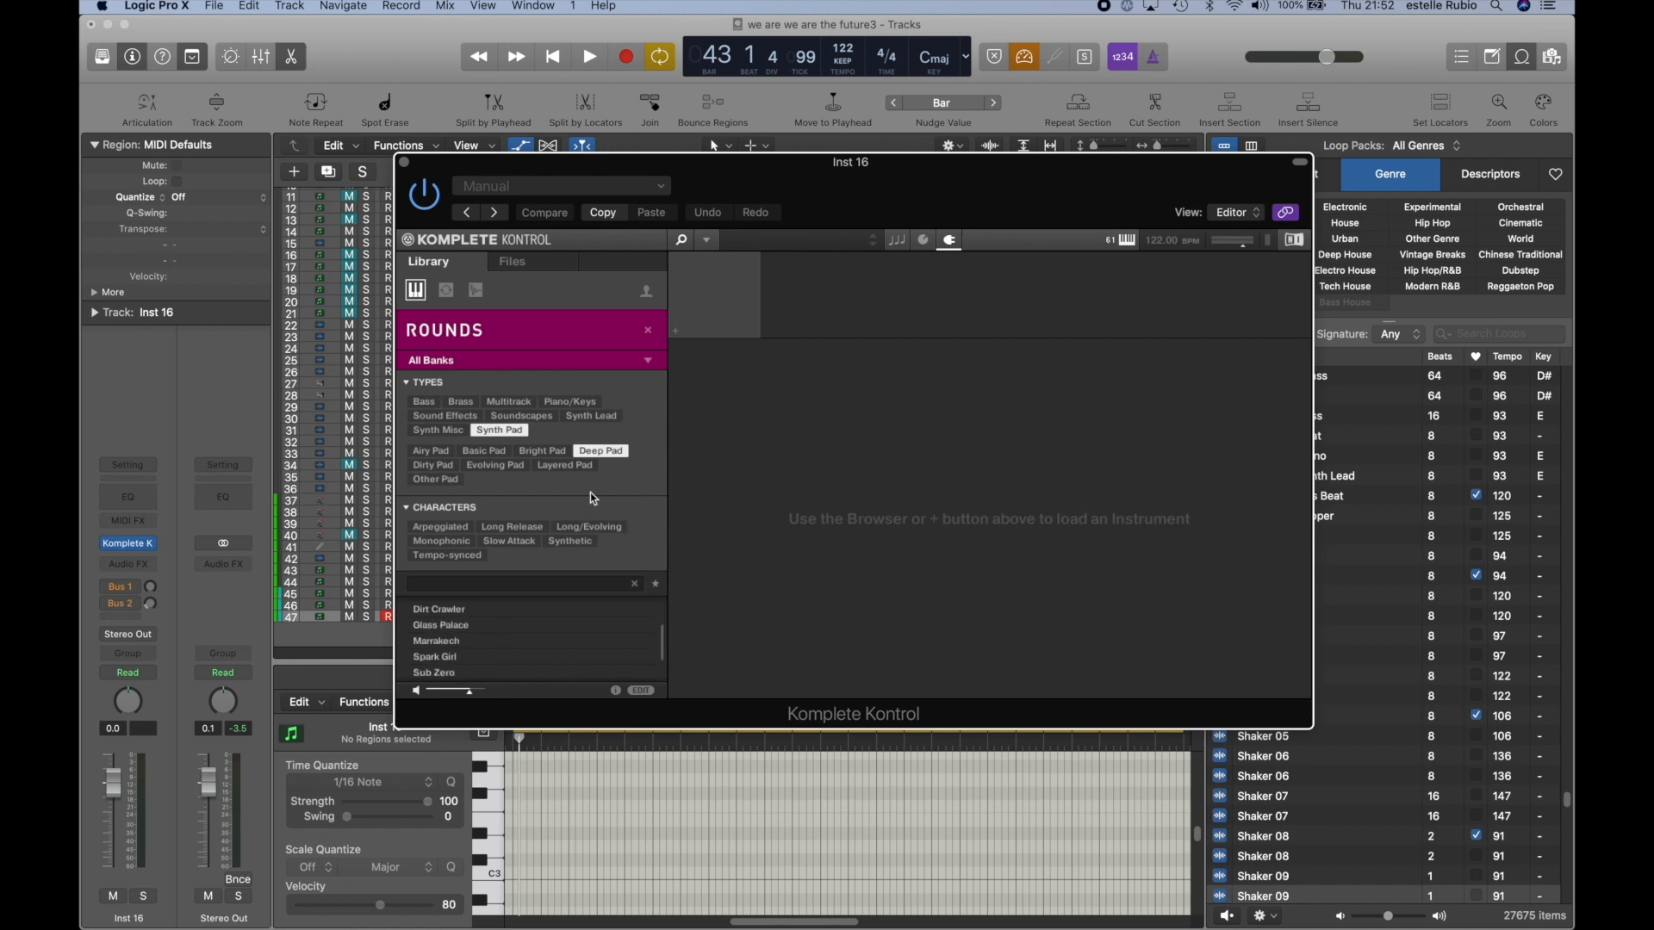
mouse_move(544, 483)
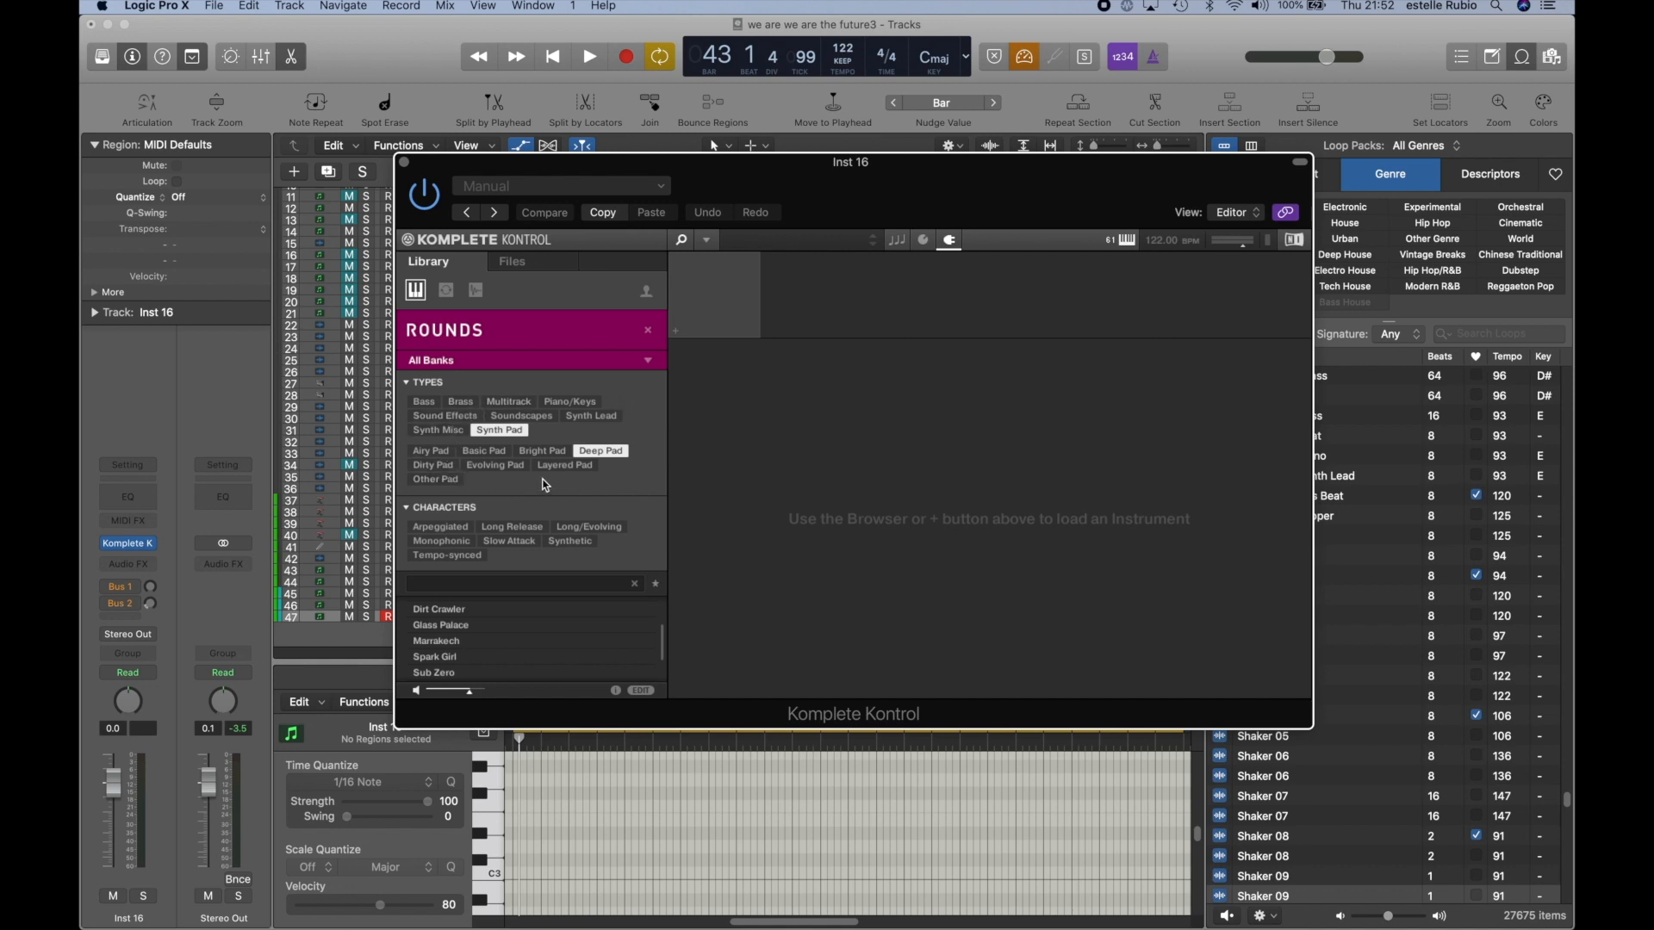
mouse_move(656, 603)
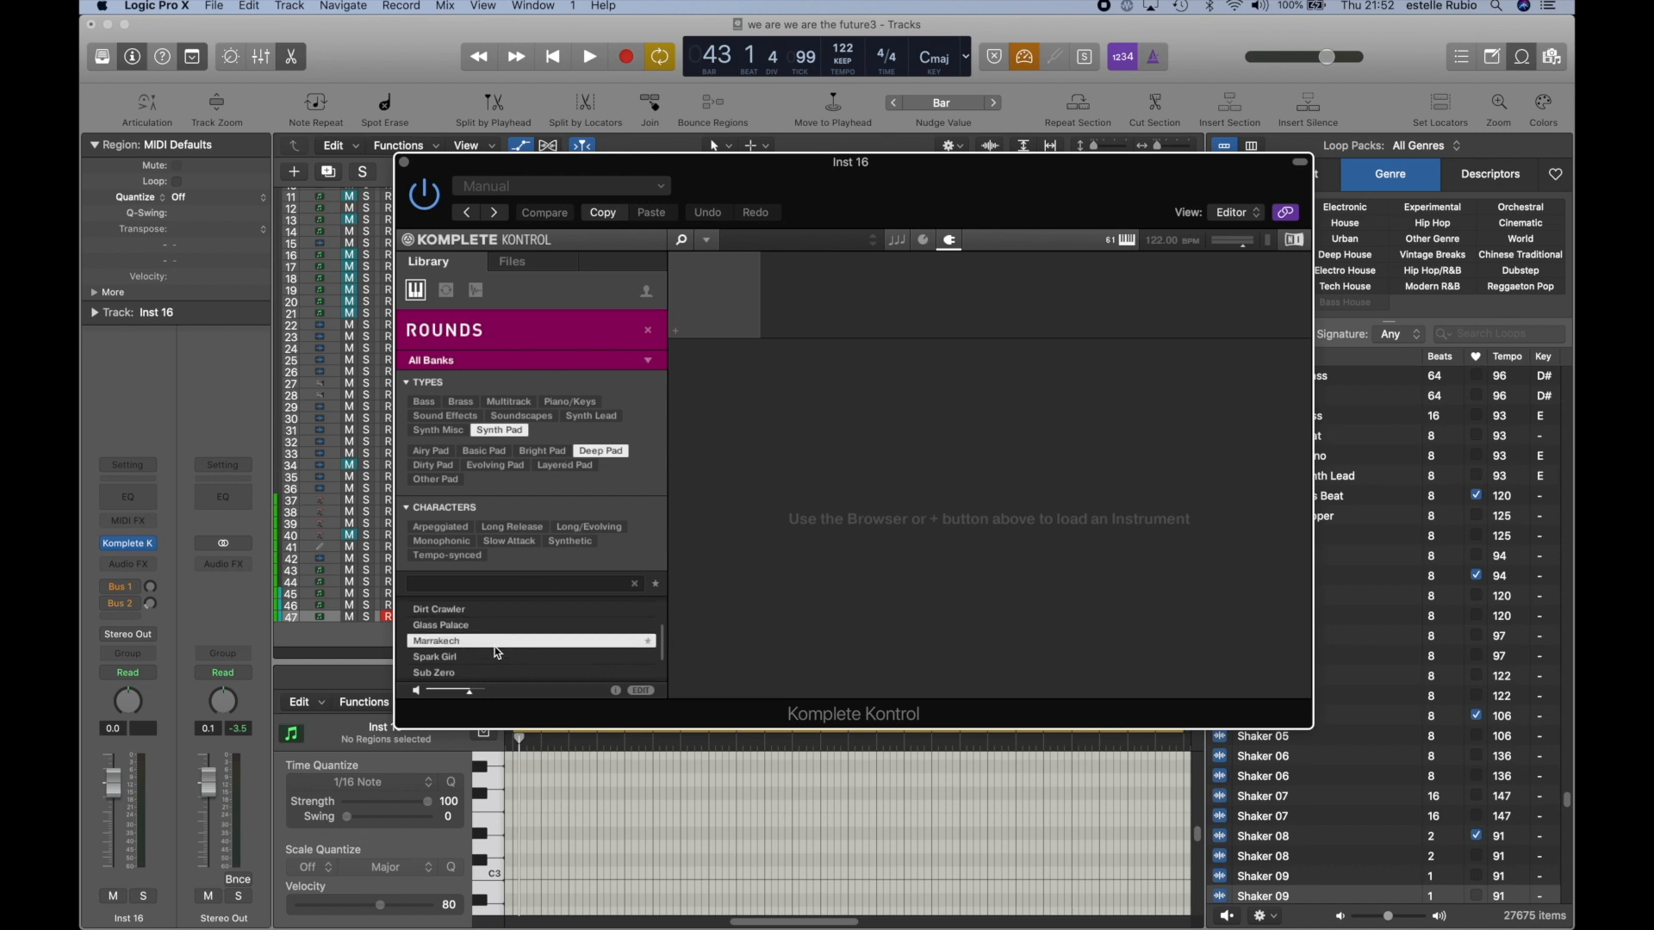
double_click(469, 640)
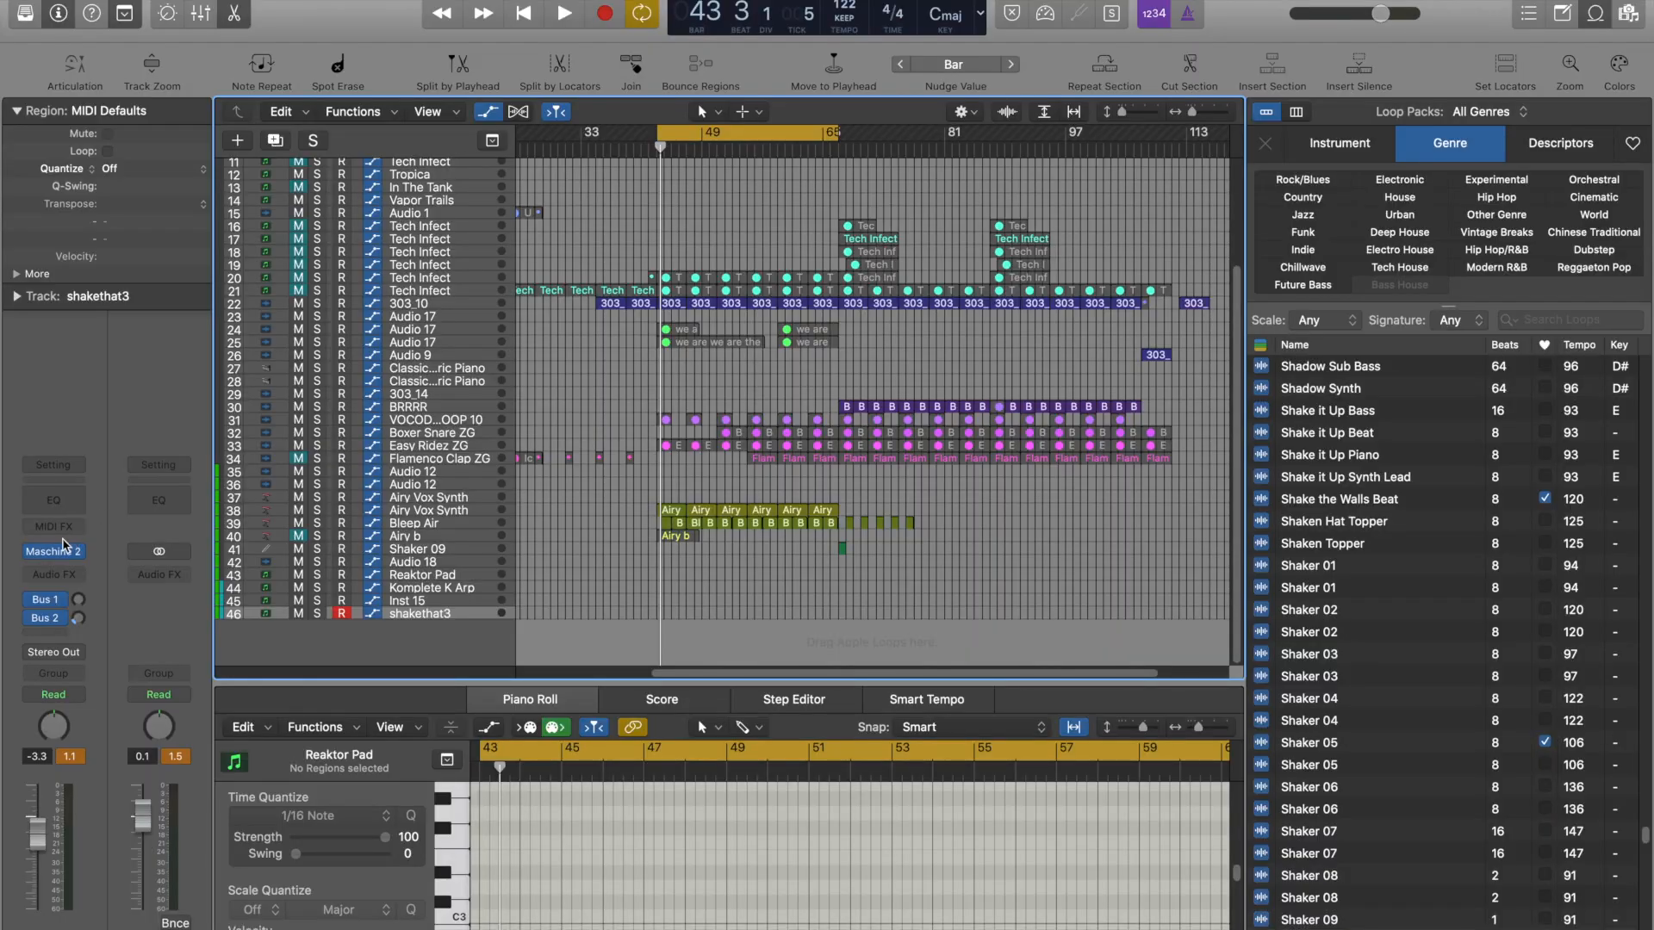
Step: Open the Maschine 2 plugin window on shakethat3 and search all sounds for 'bass'
left_click(53, 551)
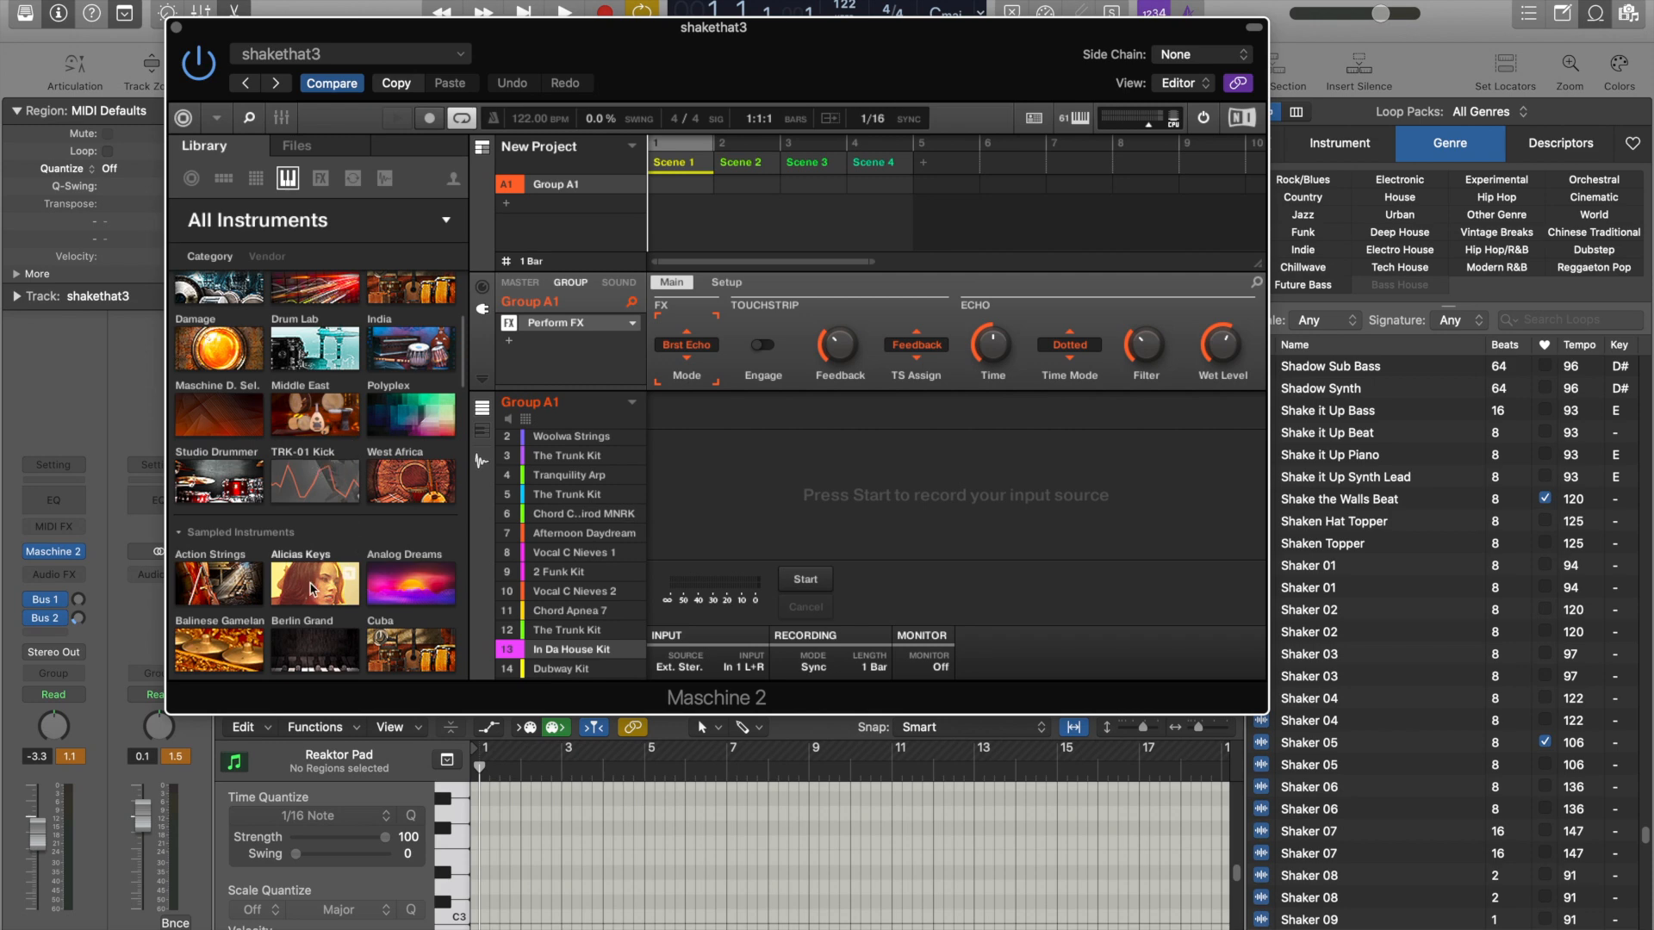
scroll("down", 3)
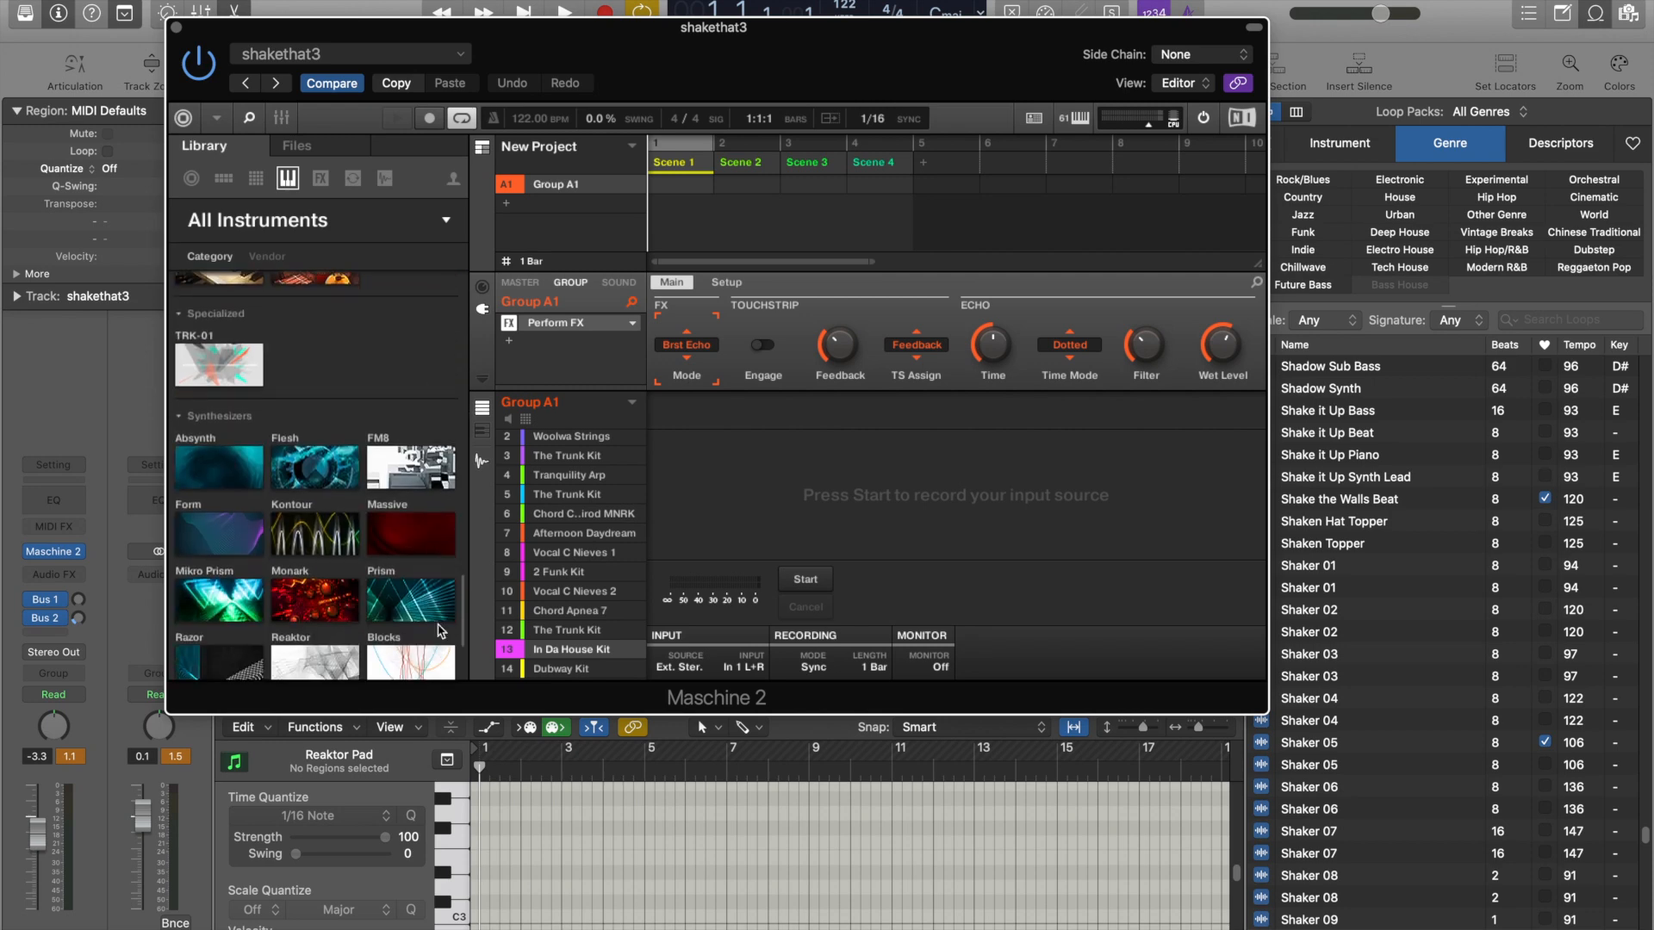
left_click(255, 179)
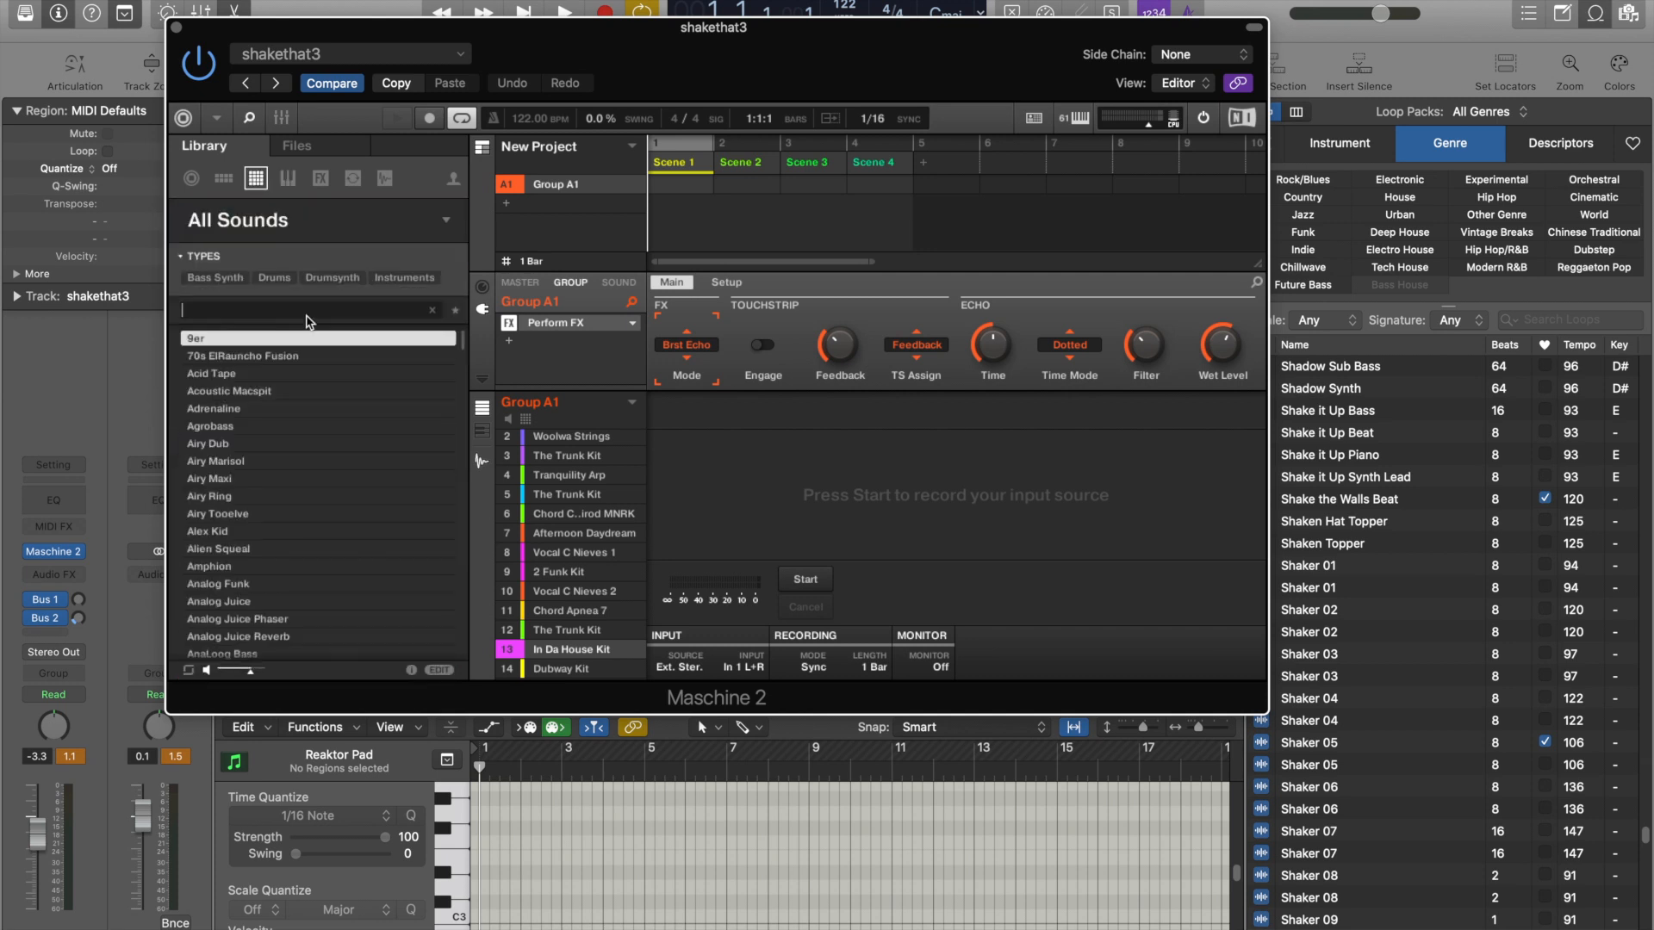
type("b")
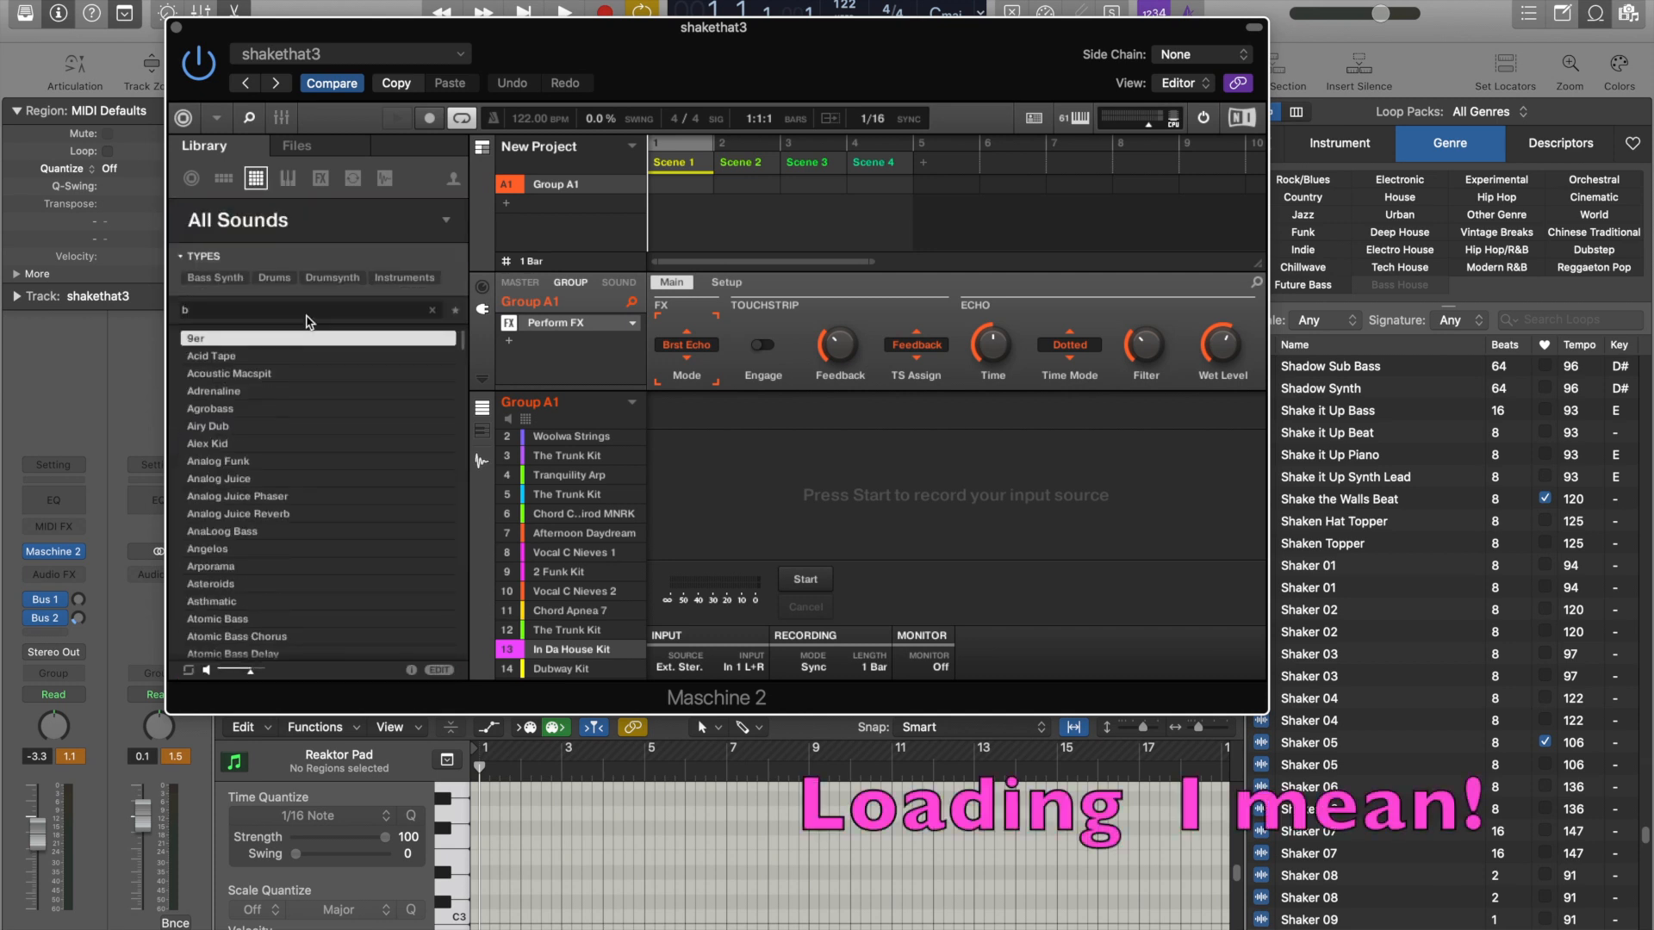
type("ass")
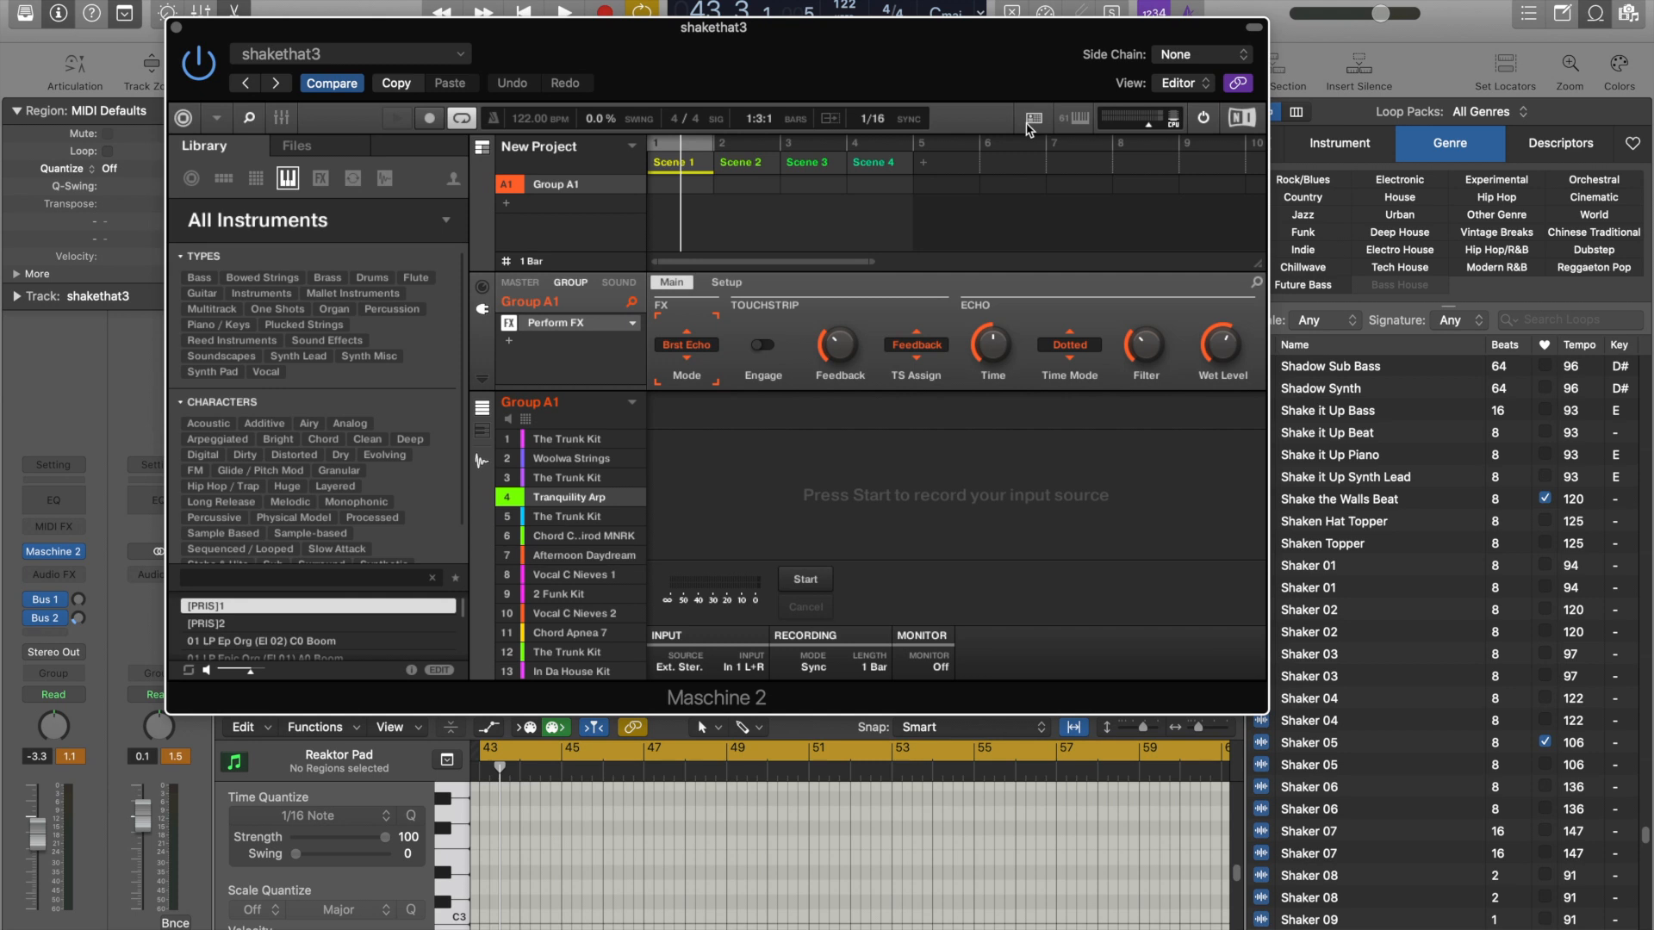
mouse_move(1030, 125)
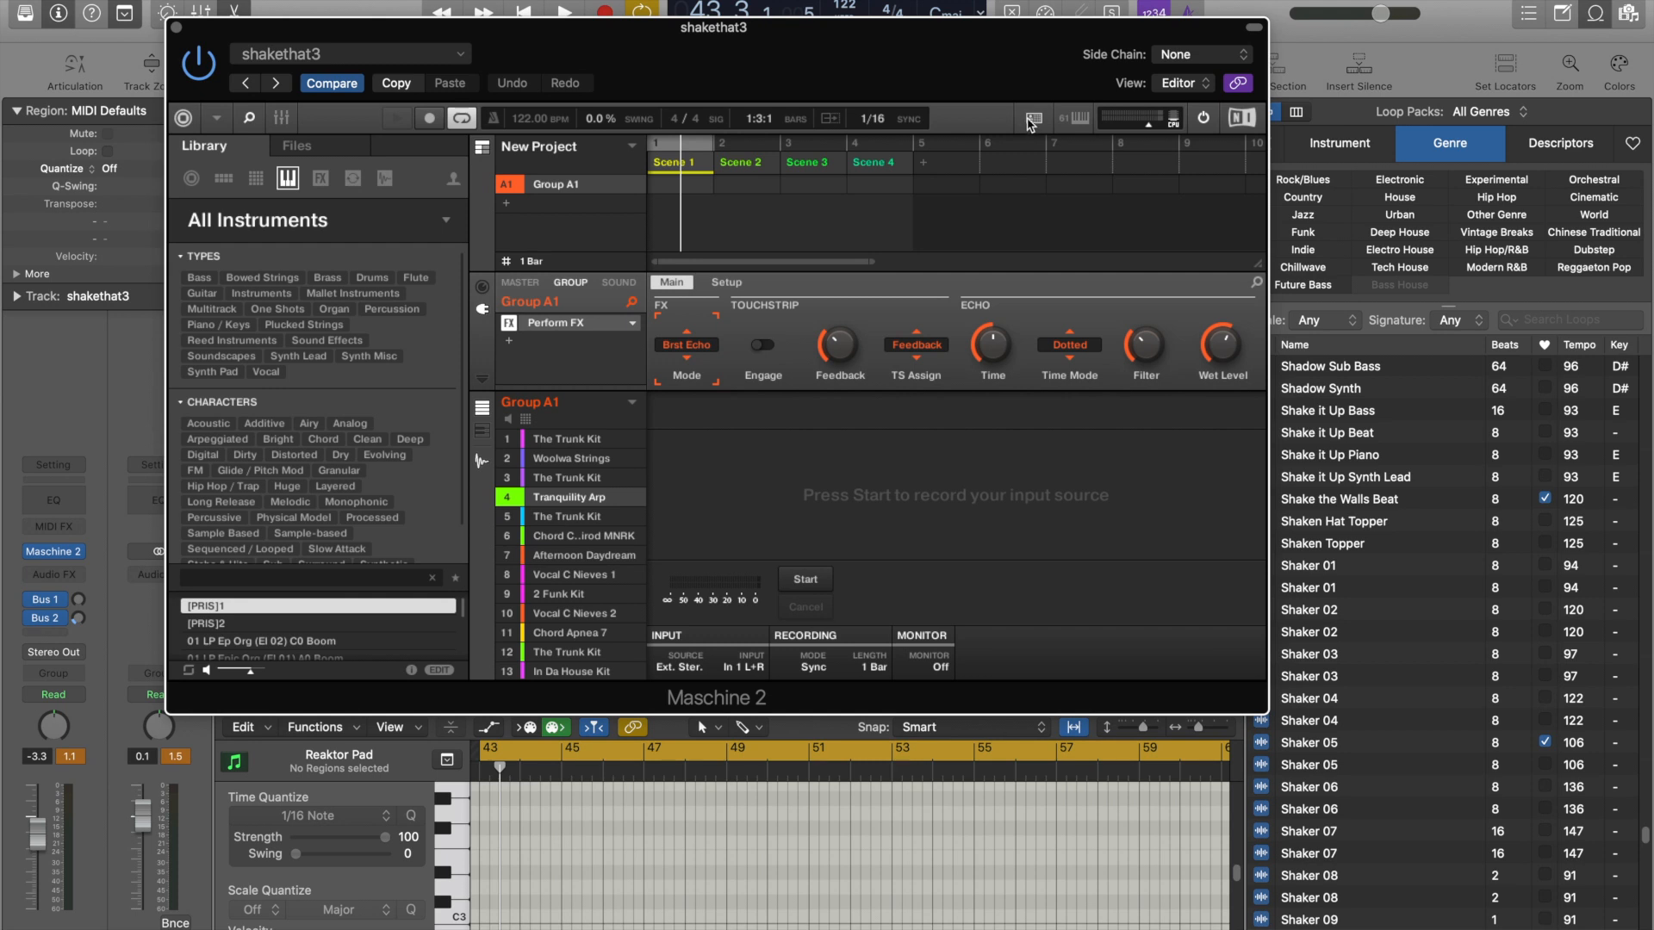
mouse_move(1029, 124)
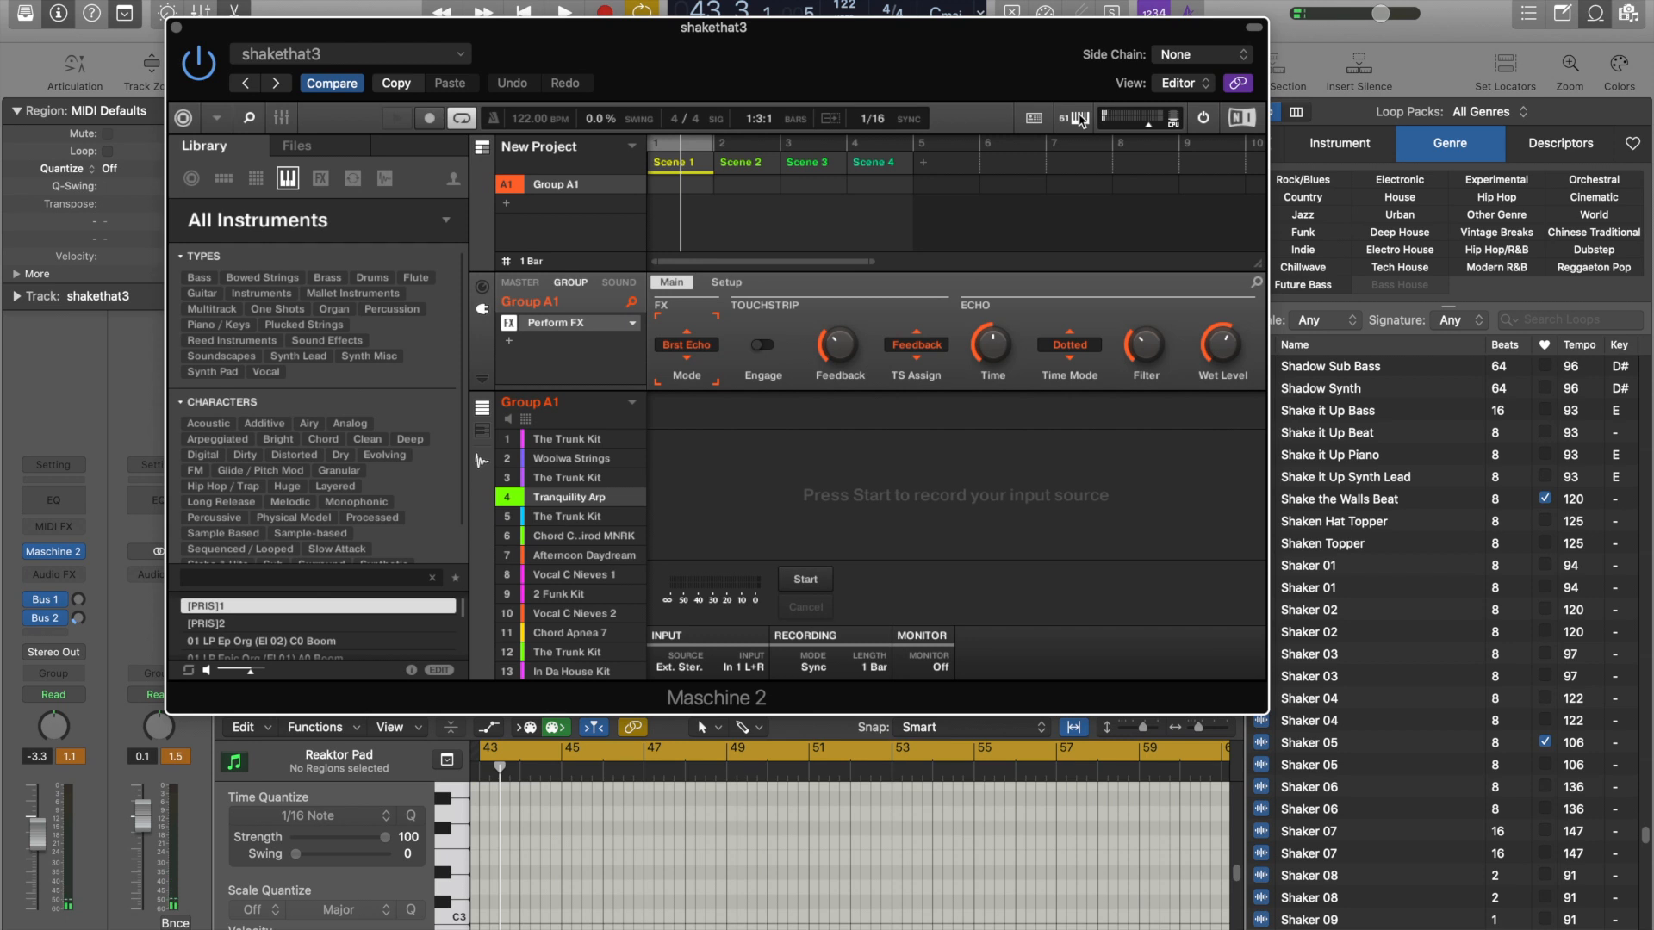
Step: Focus sound 8, Vocal C Nieves 1, in Maschine 2's Group A1
left_click(567, 575)
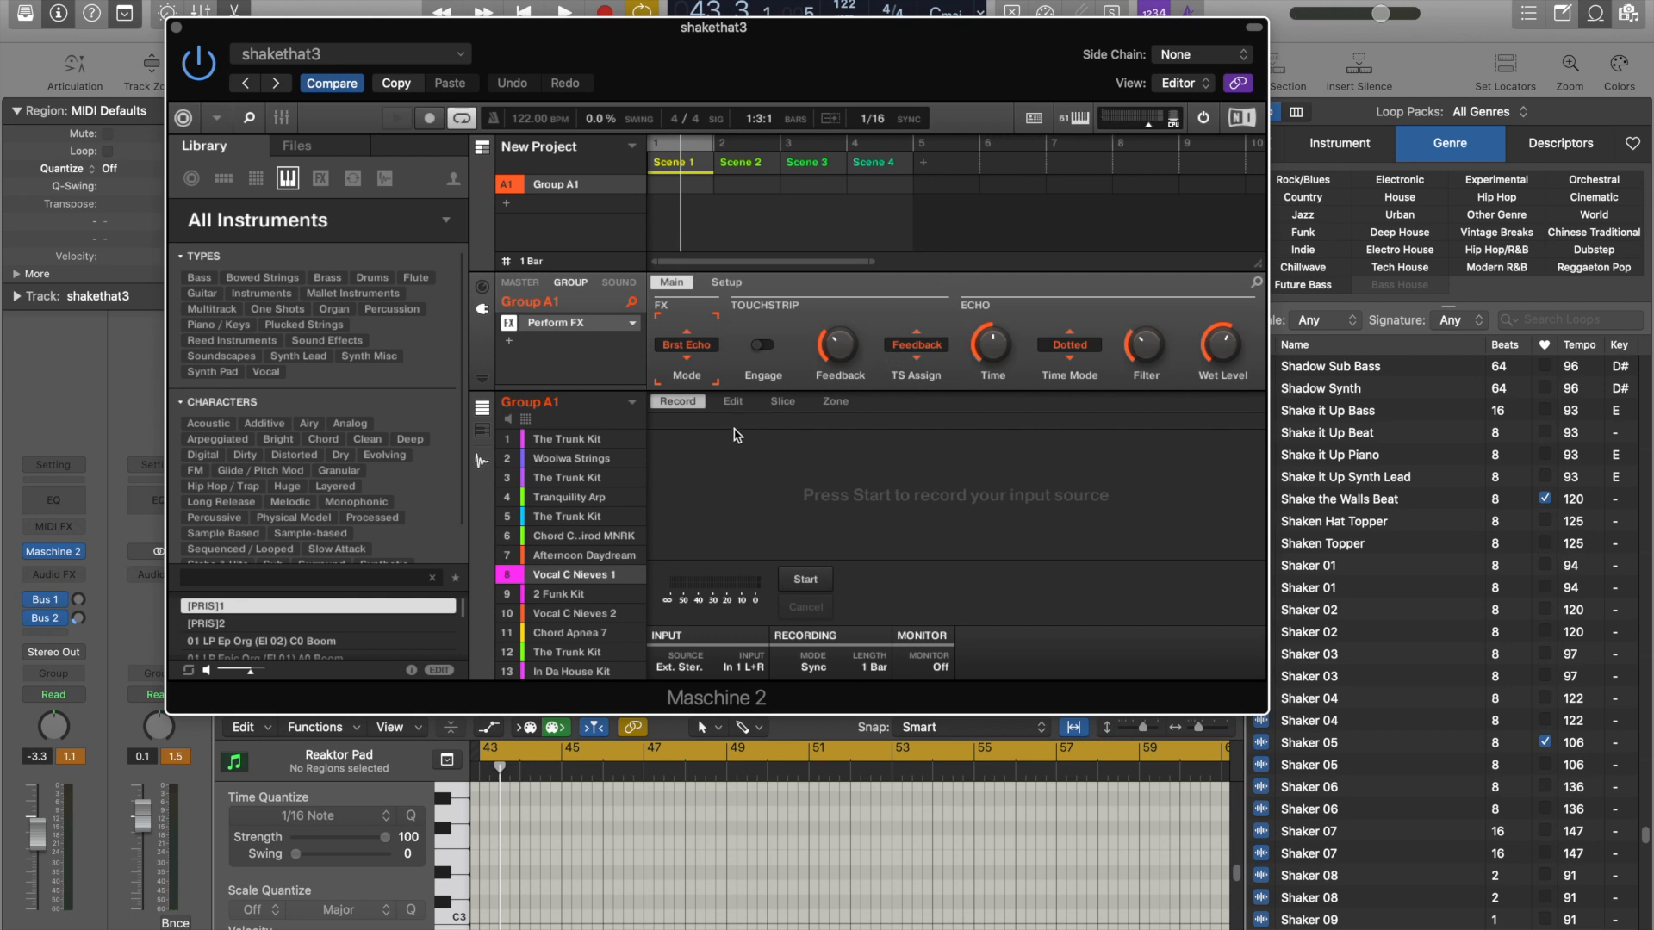
mouse_move(647, 501)
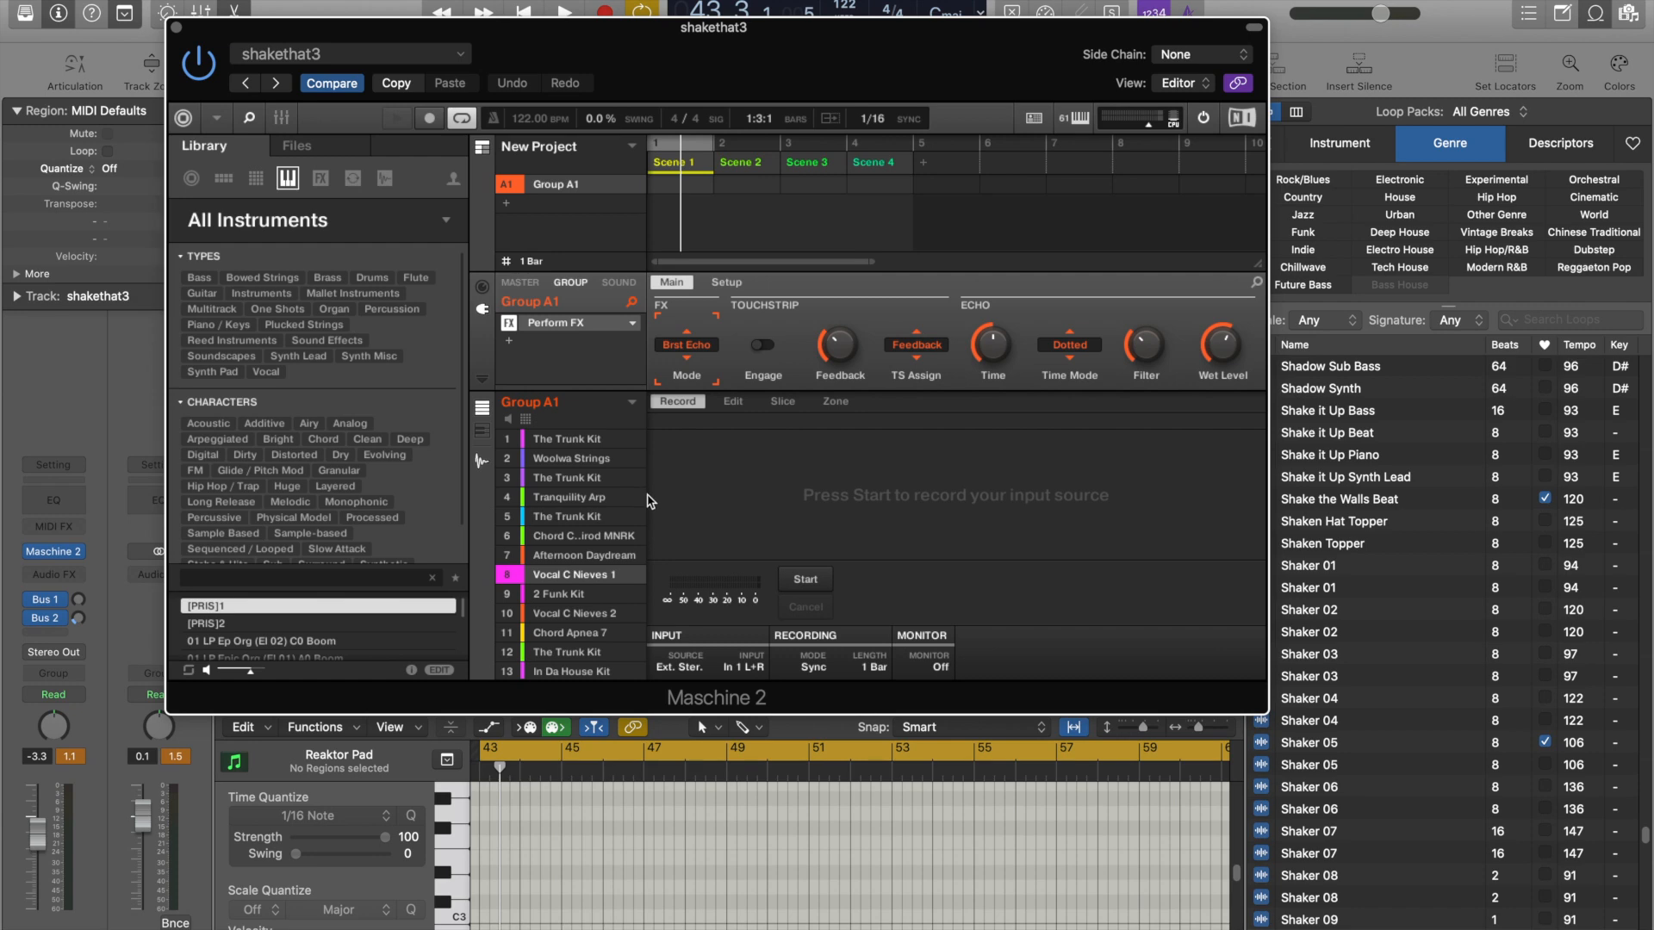